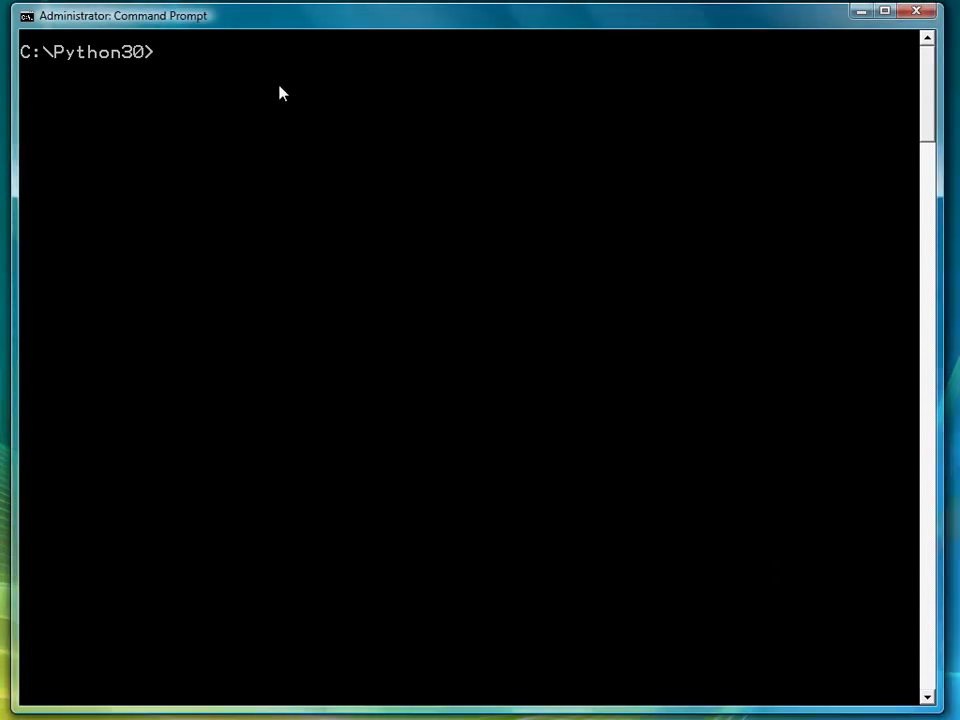
# Enter the command notepad whilecount.py at the C:\Python30 prompt
pyautogui.write('notepad whilecount.py')
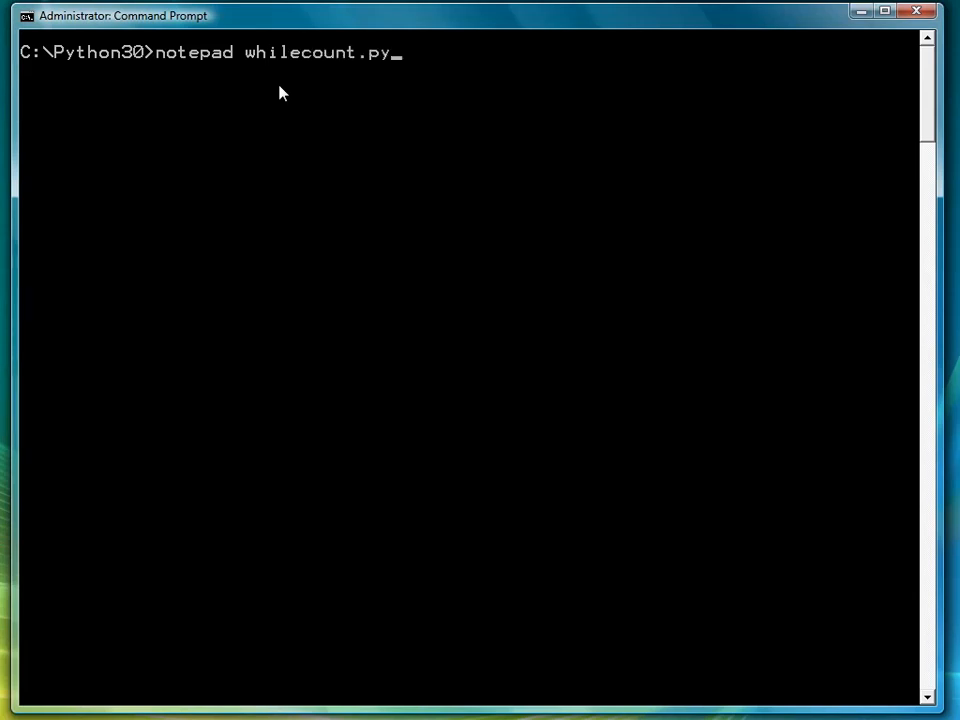
# Start whilecount.py with sum = 0, number = 1 and a while number <= 10: header
pyautogui.press('enter')
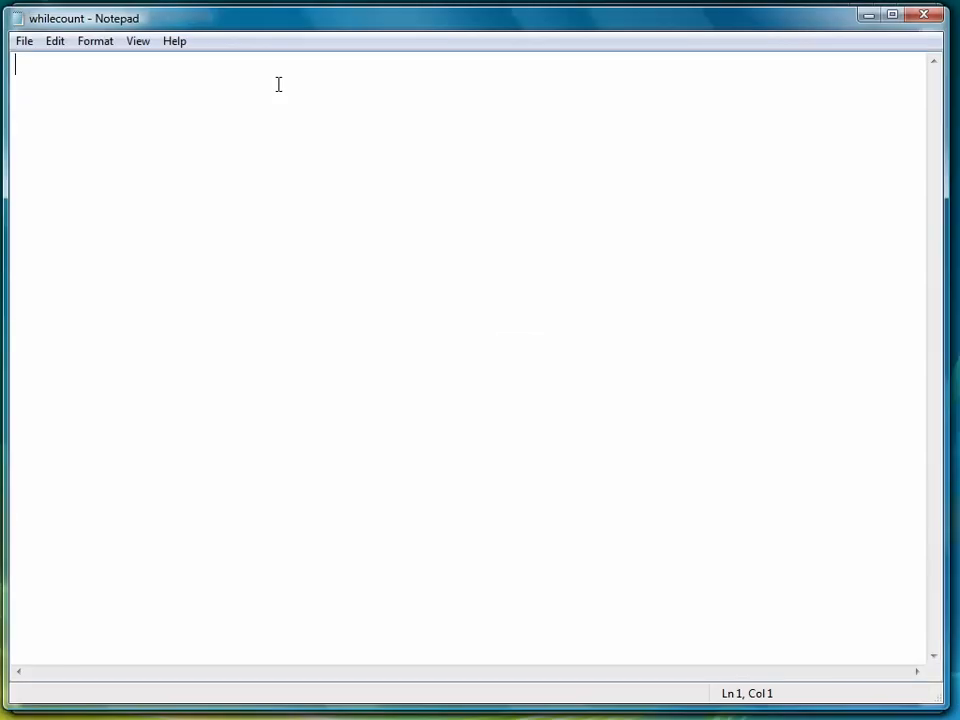
pyautogui.write('sum')
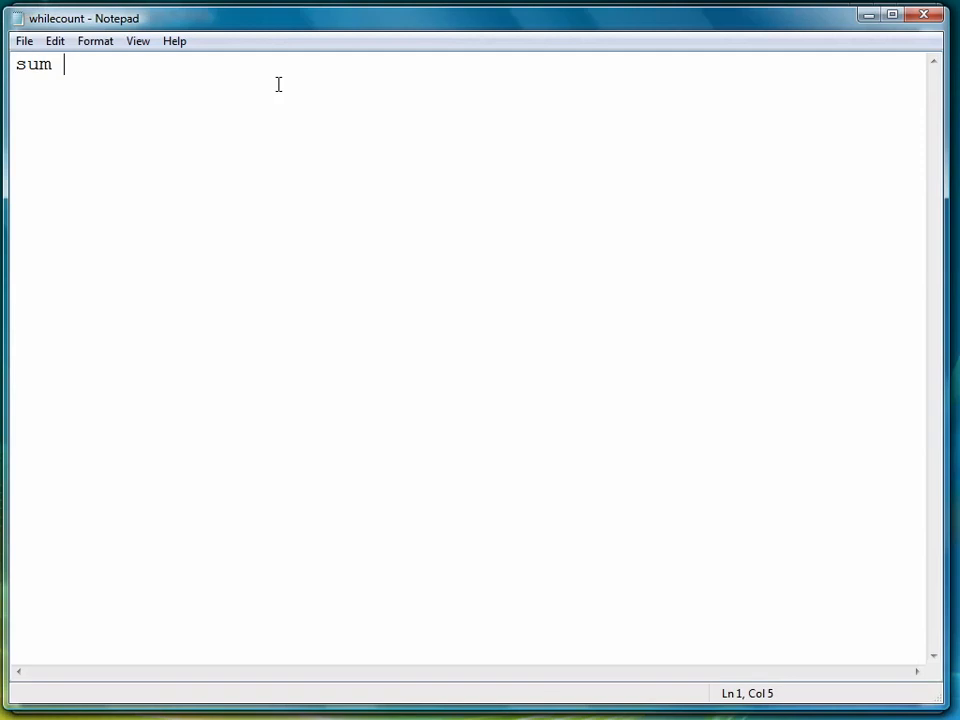
pyautogui.write('= 0')
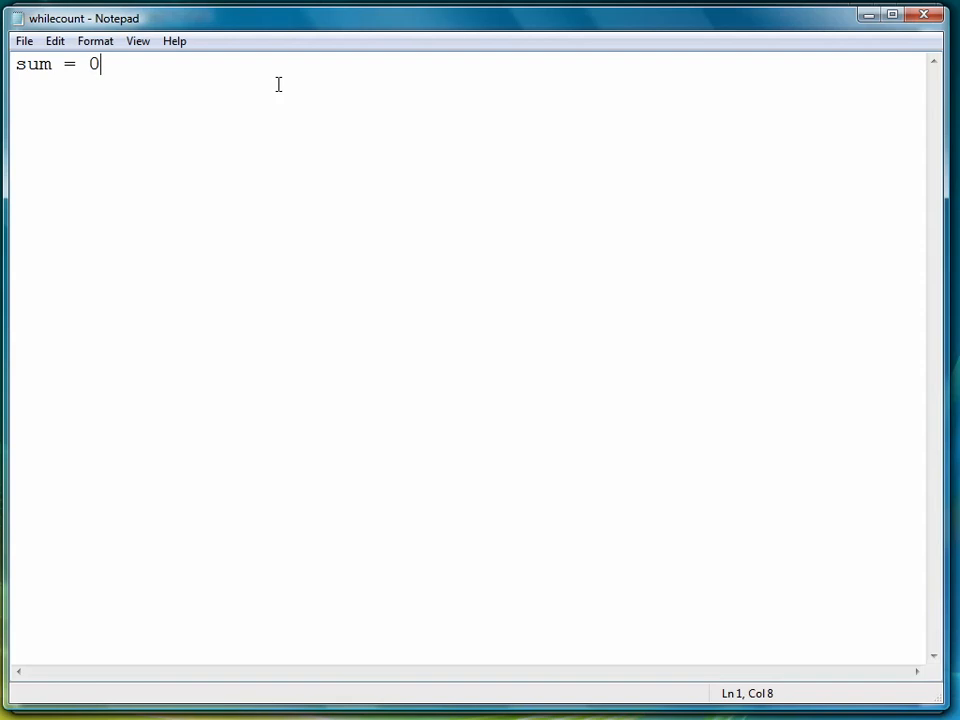
pyautogui.write('number = 1')
pyautogui.write('while n')
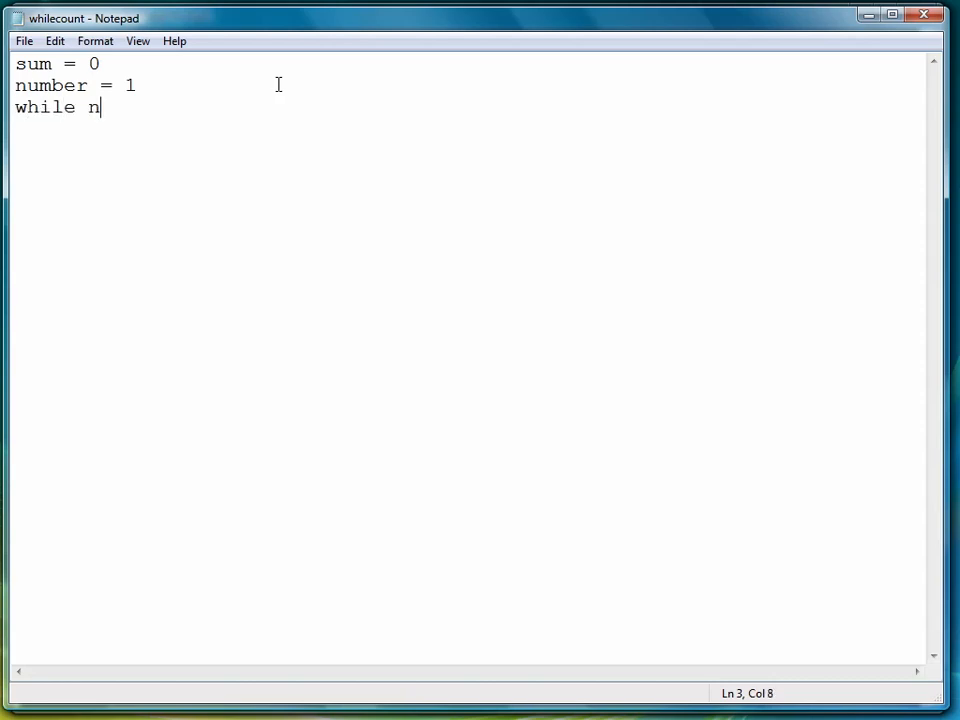
pyautogui.write('umber <')
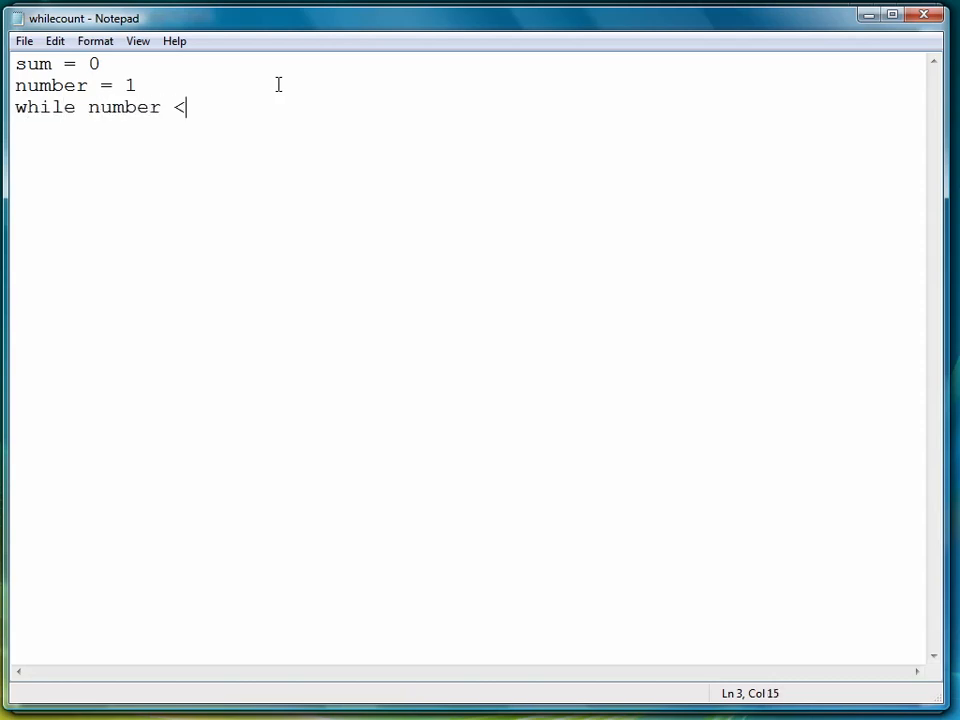
pyautogui.write('= 10:')
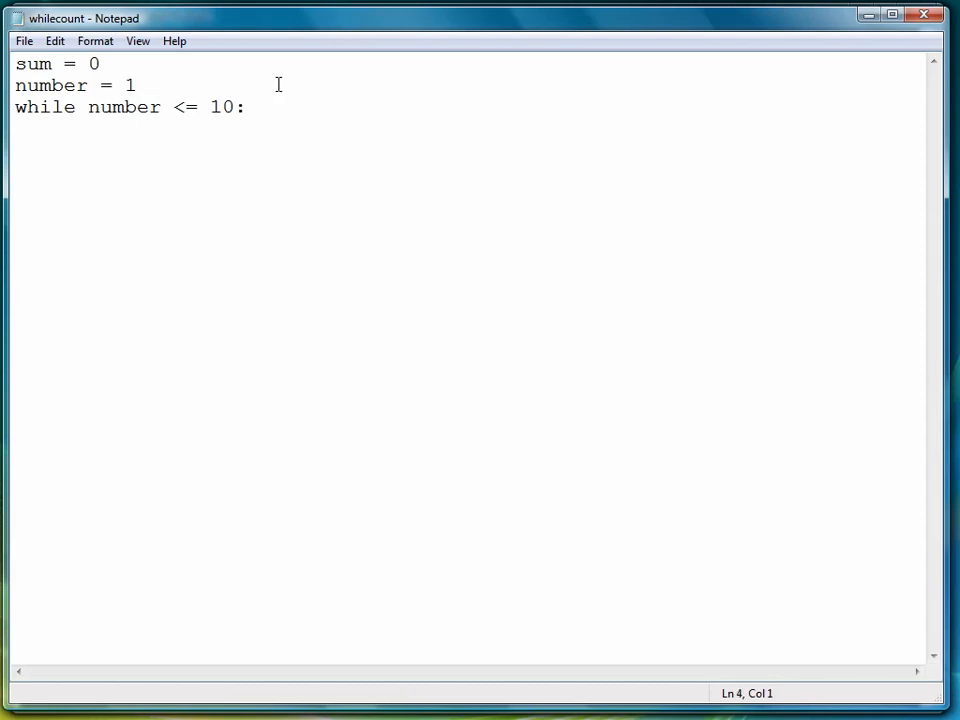
# Add the loop body summing and incrementing number, then print "The sum is " + str(sum)
pyautogui.write('sum = sum + nu')
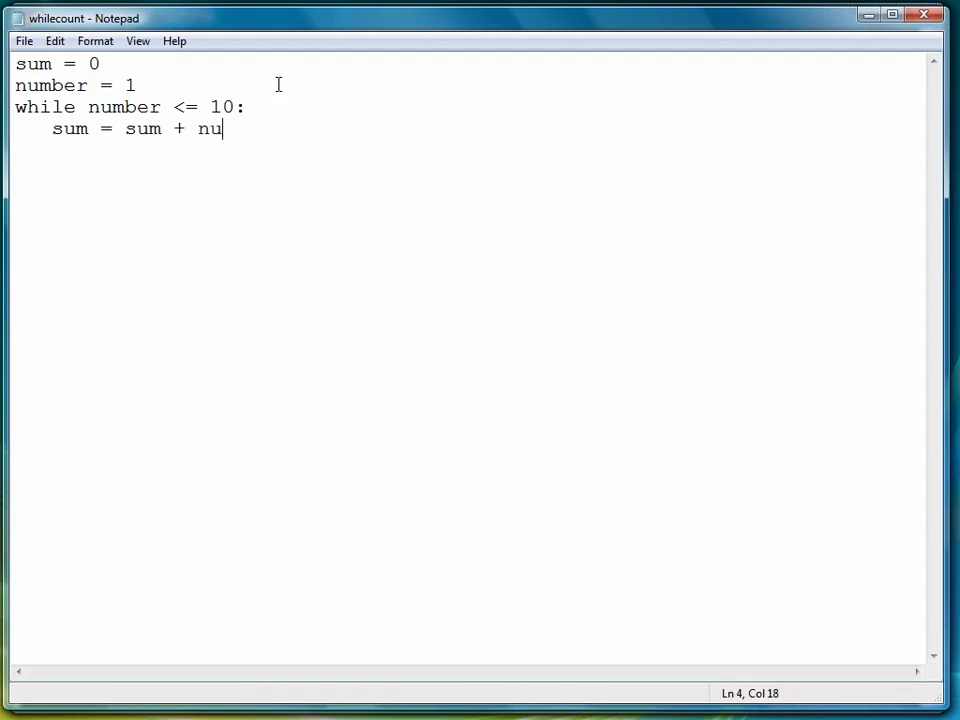
pyautogui.write('mber')
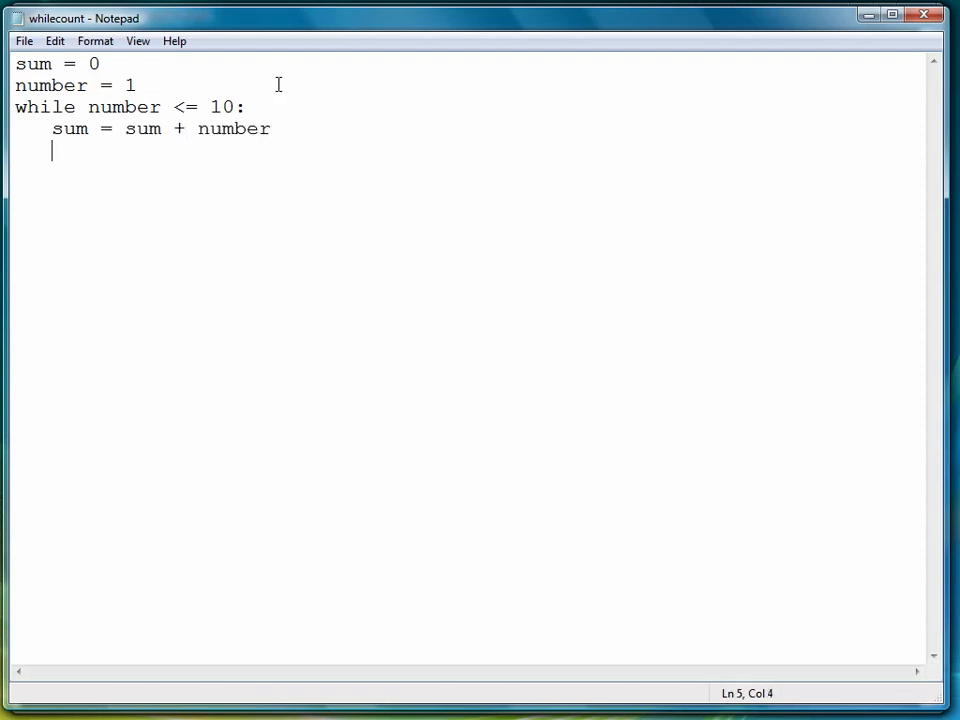
pyautogui.write('number = number + 1')
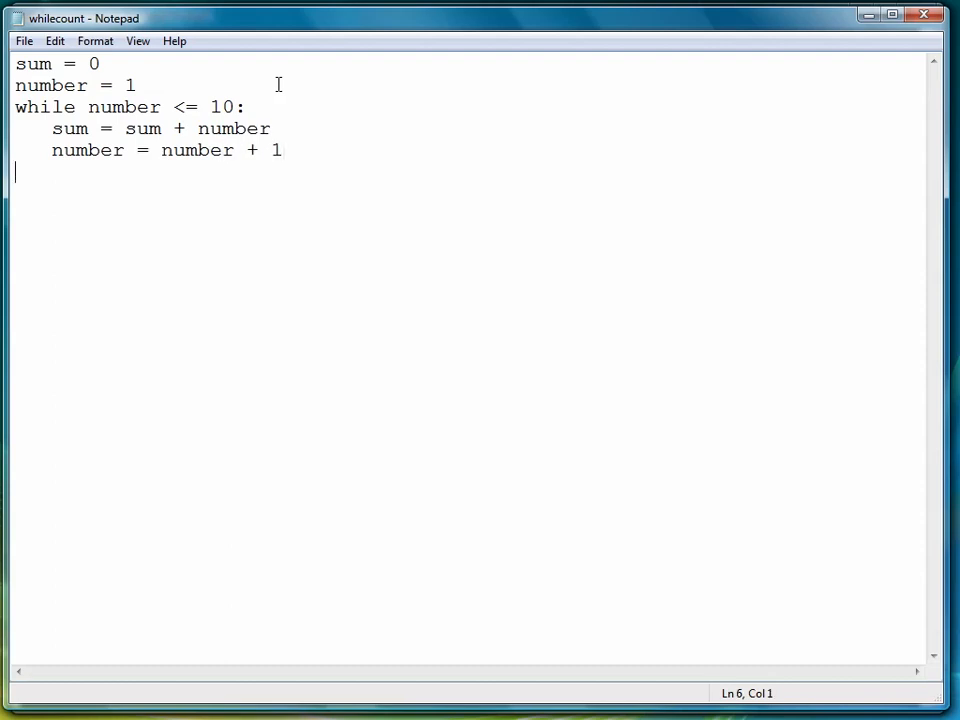
pyautogui.write('print("Th')
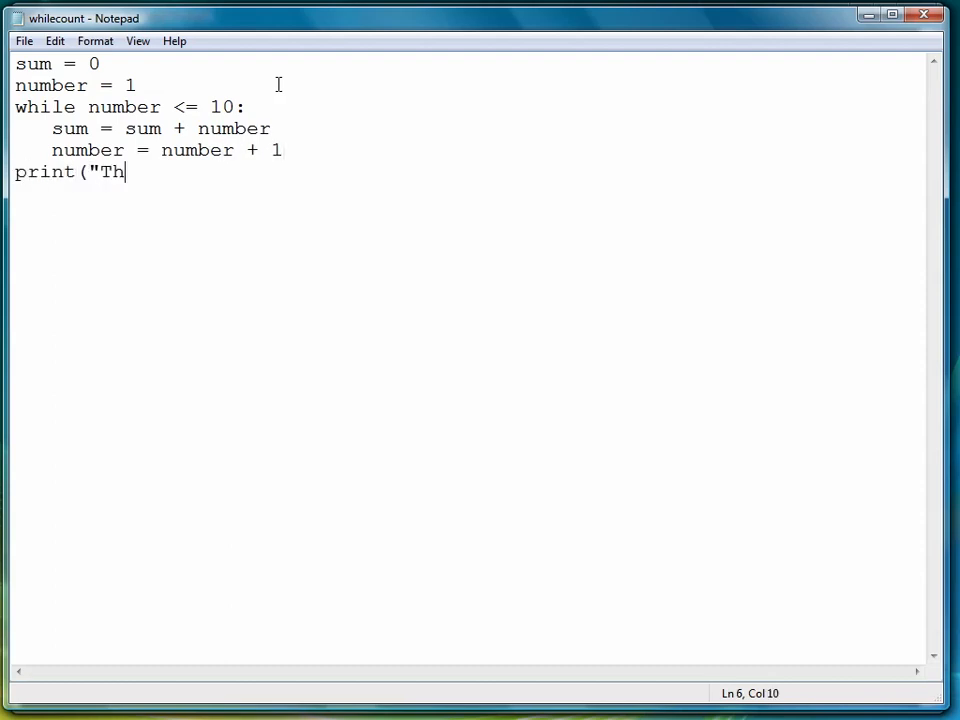
pyautogui.write('e sum is " +')
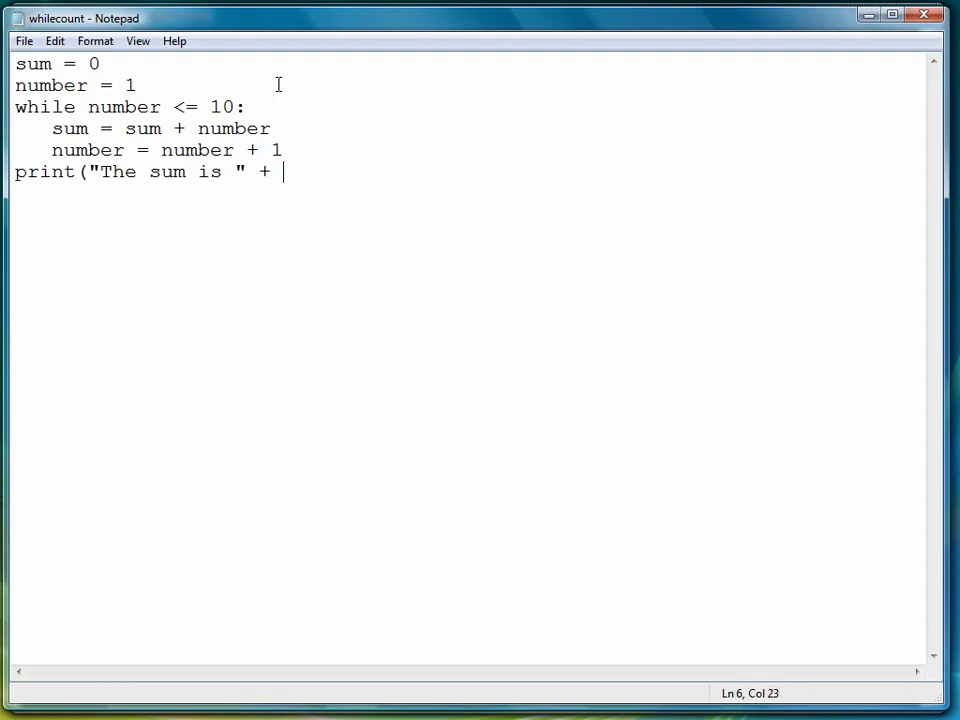
pyautogui.write('str(sum))')
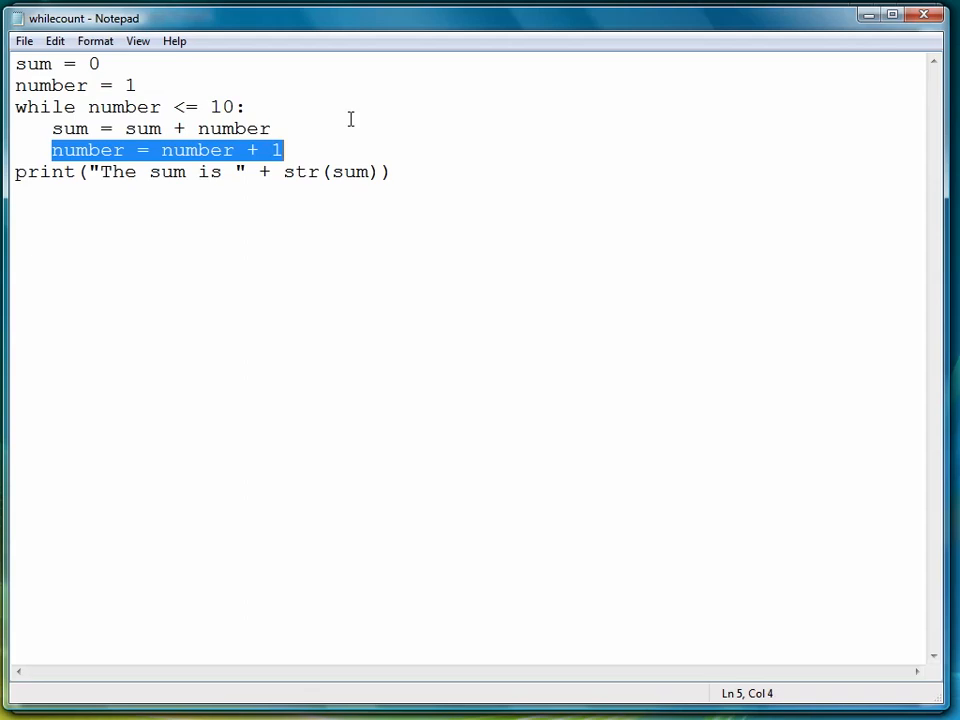
pyautogui.click(284, 150)
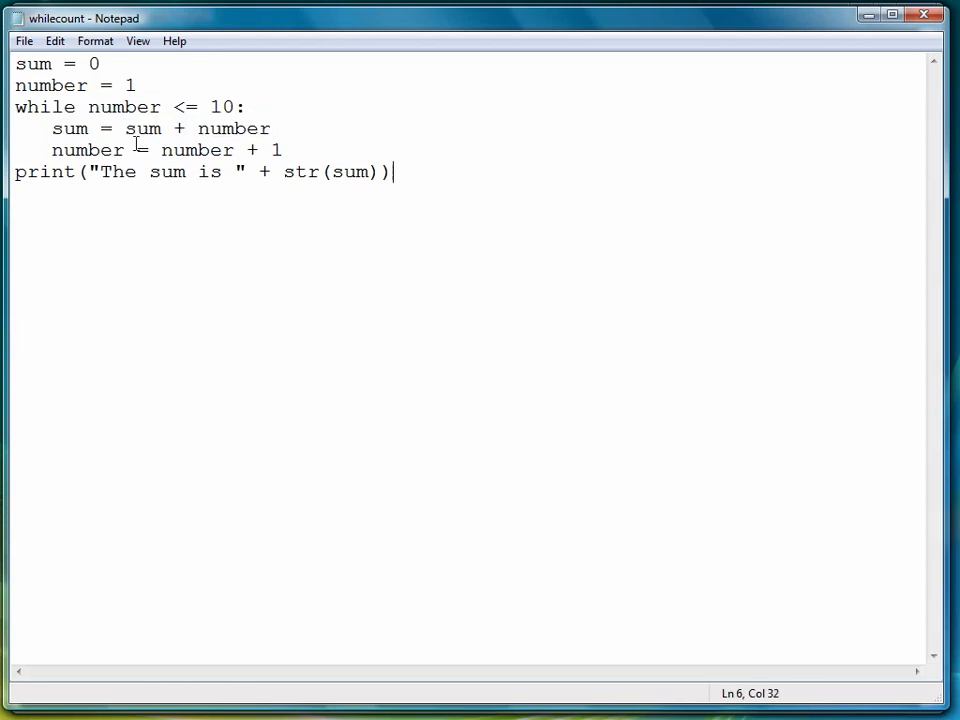
pyautogui.moveTo(88, 108); pyautogui.dragTo(246, 108)
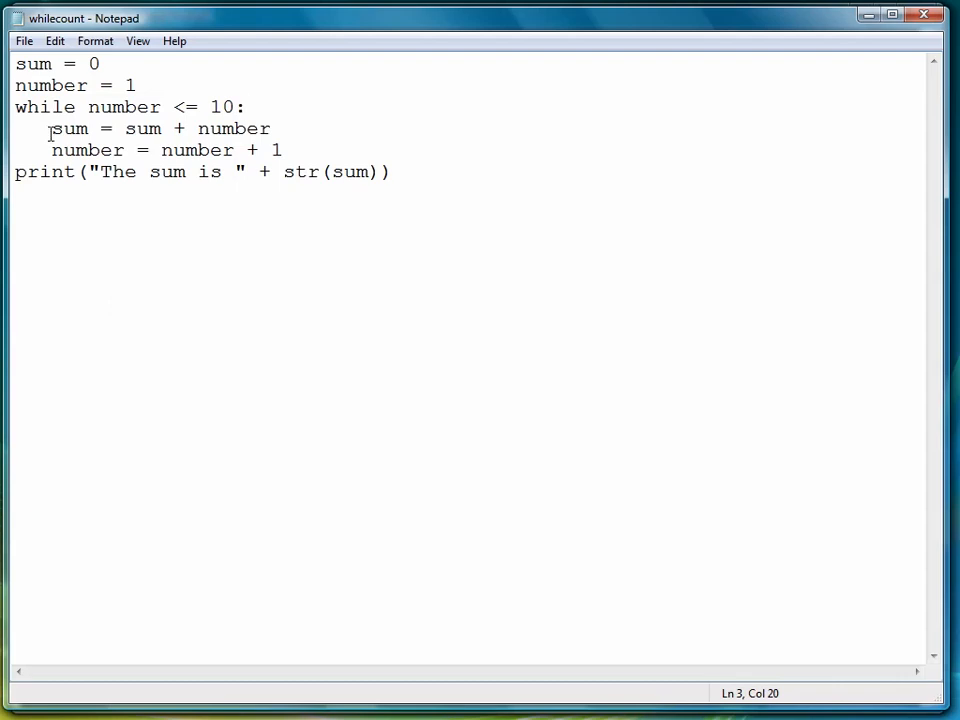
pyautogui.moveTo(52, 128); pyautogui.dragTo(272, 128)
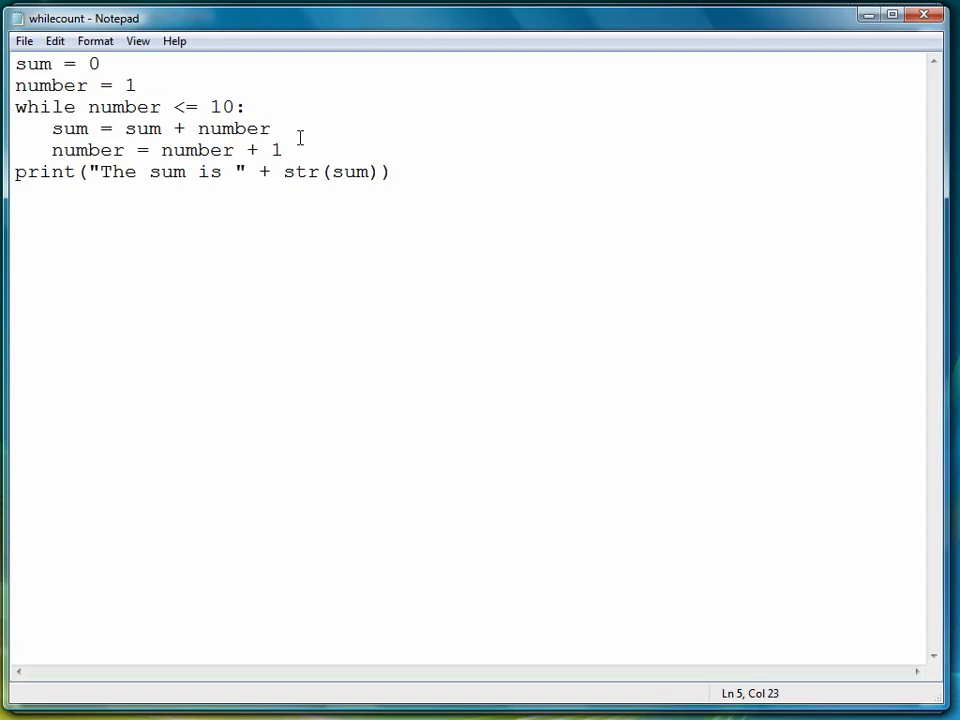
pyautogui.doubleClick(52, 84)
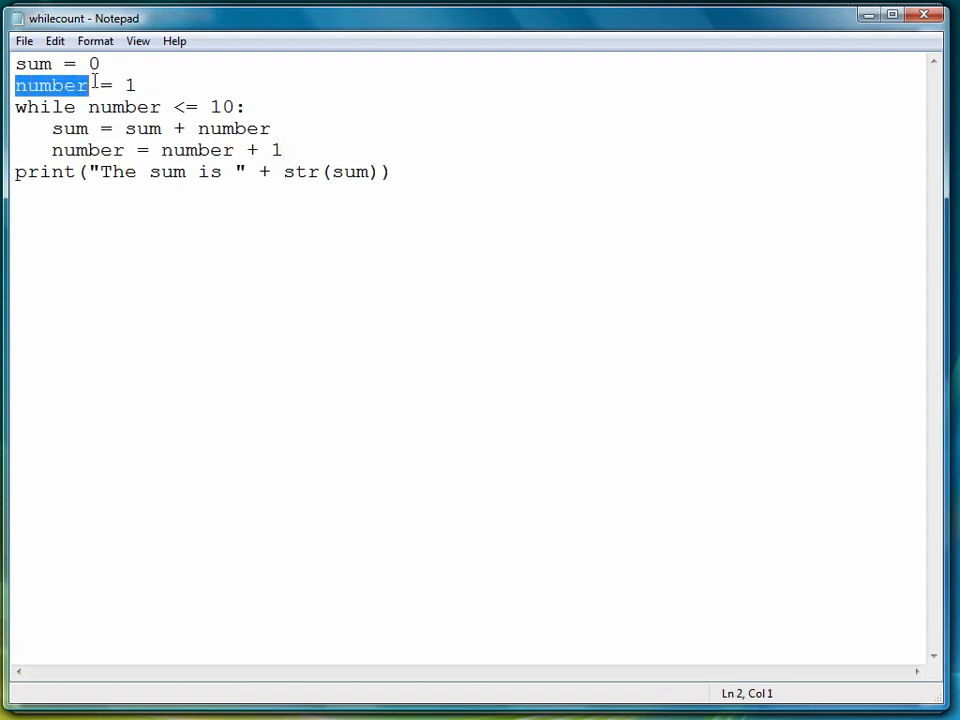
pyautogui.click(100, 64)
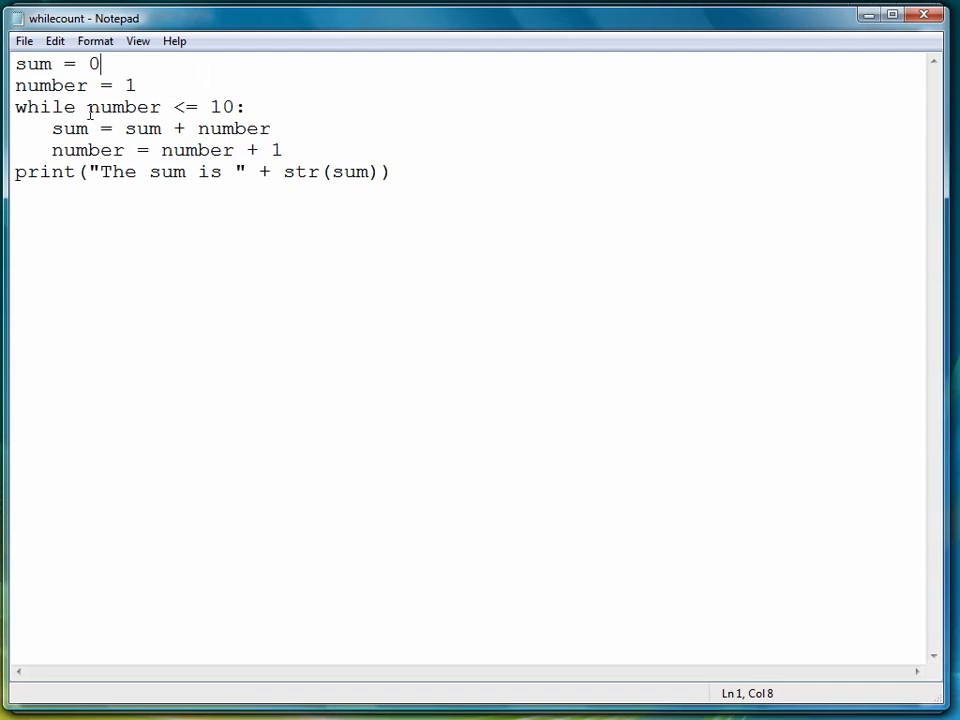
pyautogui.moveTo(88, 108); pyautogui.dragTo(232, 108)
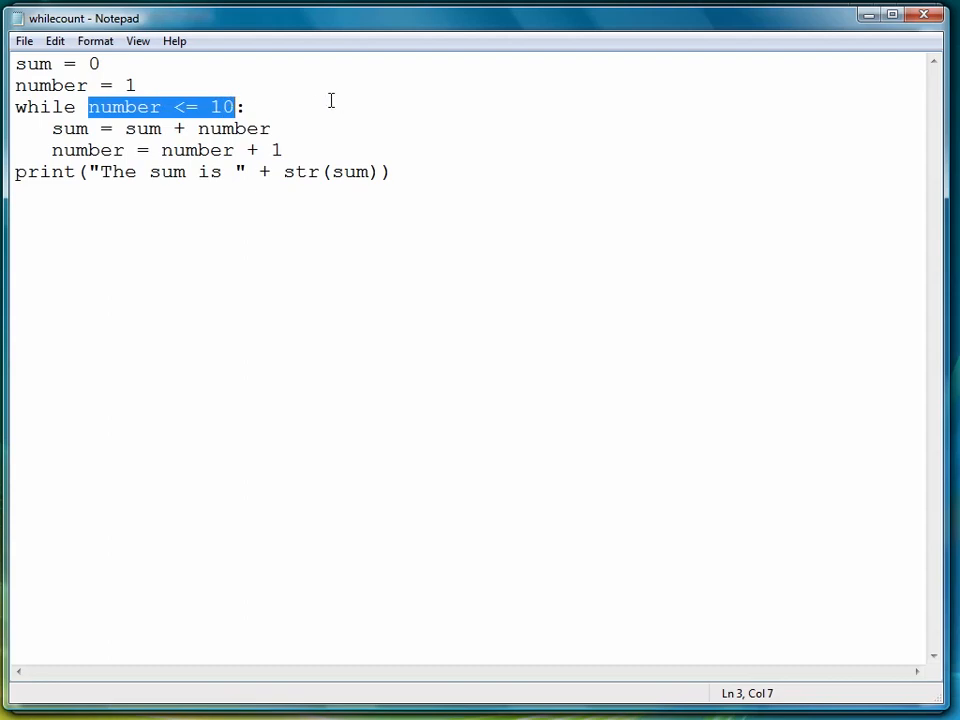
pyautogui.moveTo(210, 94)
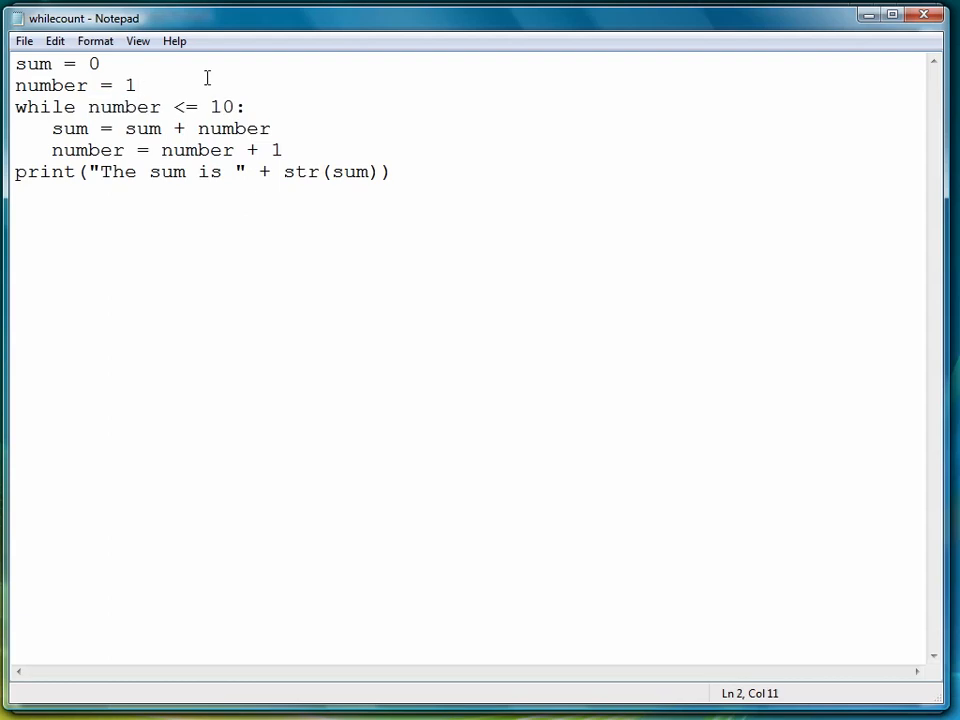
# Change the starting number to 11, highlight the failing condition, then restore it to 1
pyautogui.write('1')
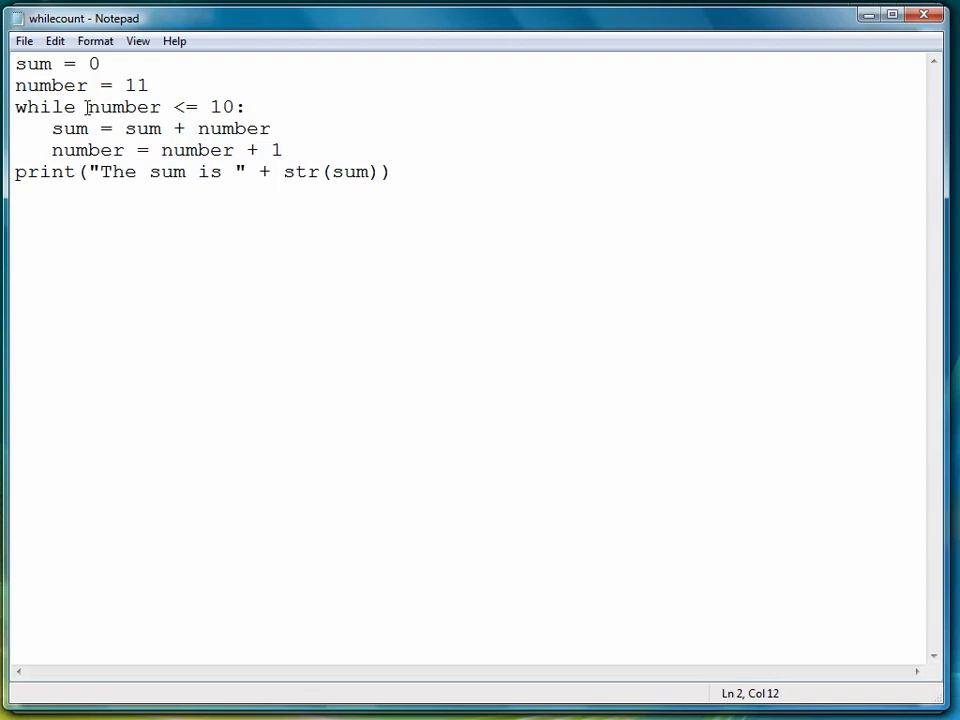
pyautogui.moveTo(88, 108); pyautogui.dragTo(236, 108)
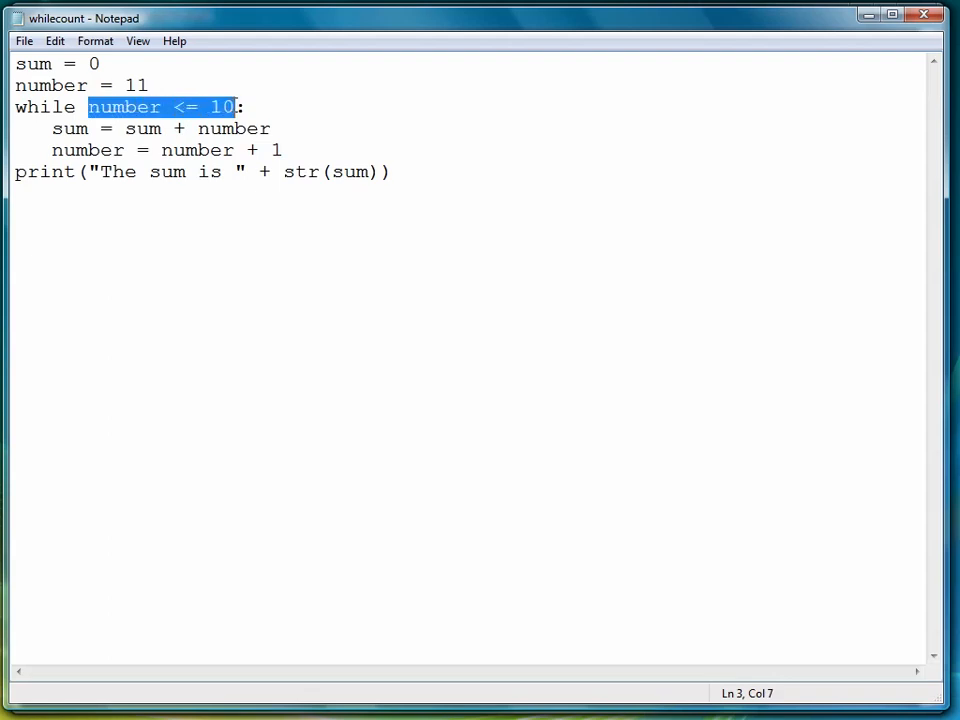
pyautogui.moveTo(696, 348)
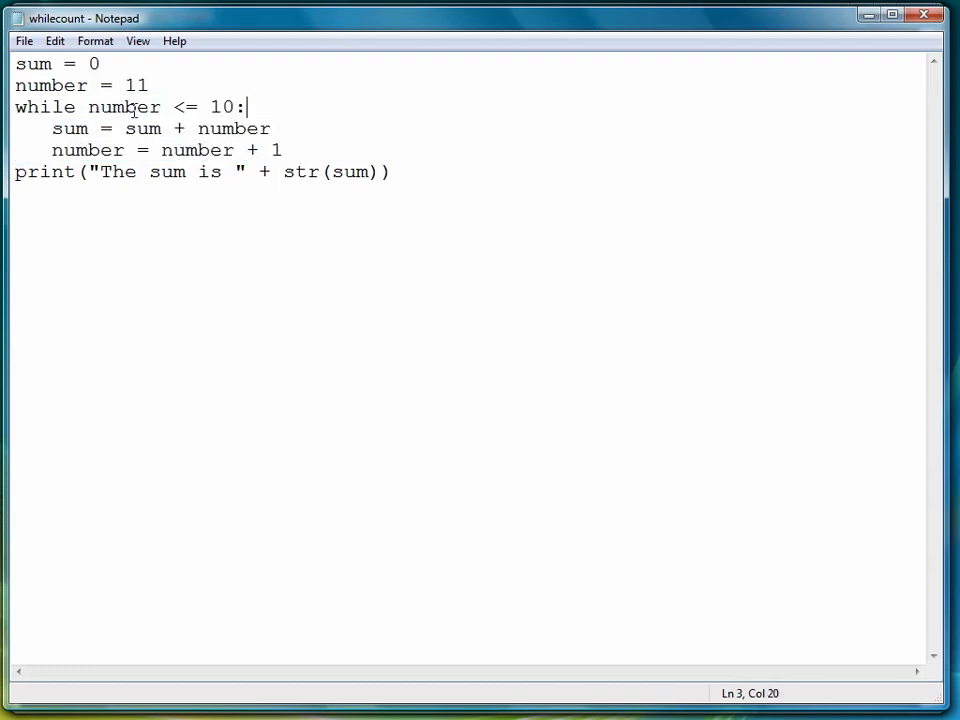
pyautogui.doubleClick(142, 84)
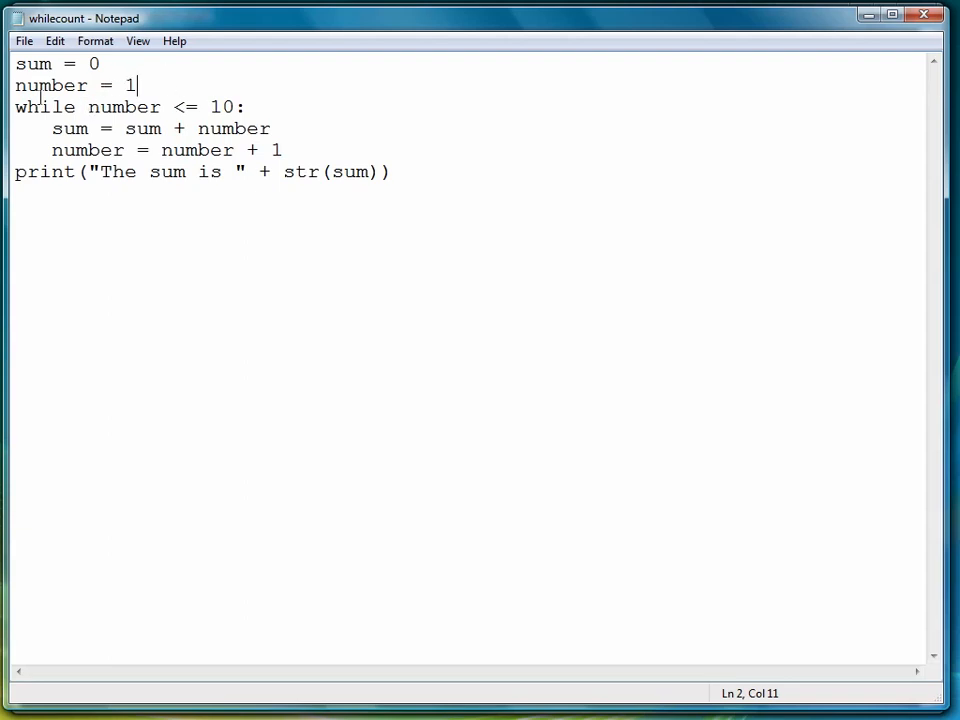
# Exit Notepad via the File menu to return to Command Prompt
pyautogui.click(24, 40)
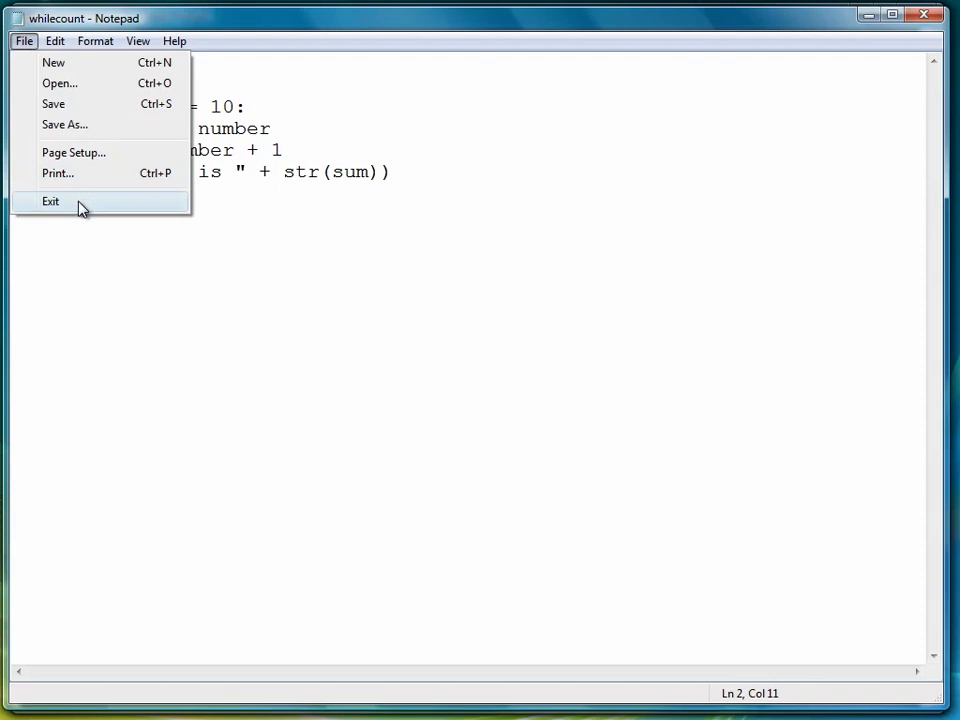
pyautogui.click(50, 200)
pyautogui.write('whil')
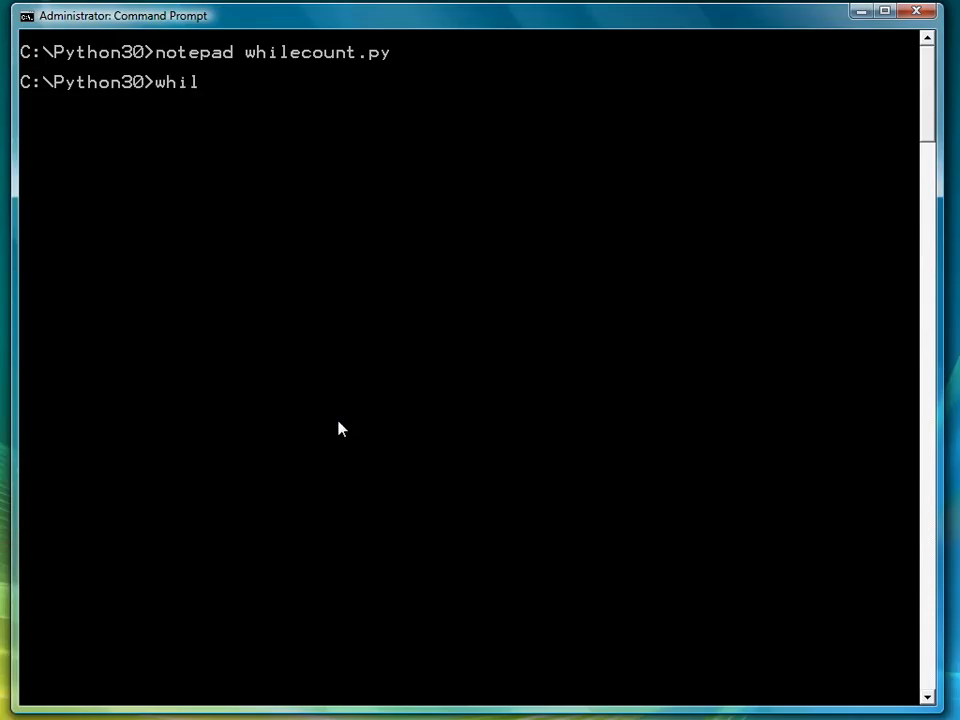
# Run whilecount.py to print The sum is 55, then reopen it in Notepad
pyautogui.write('ecount.py')
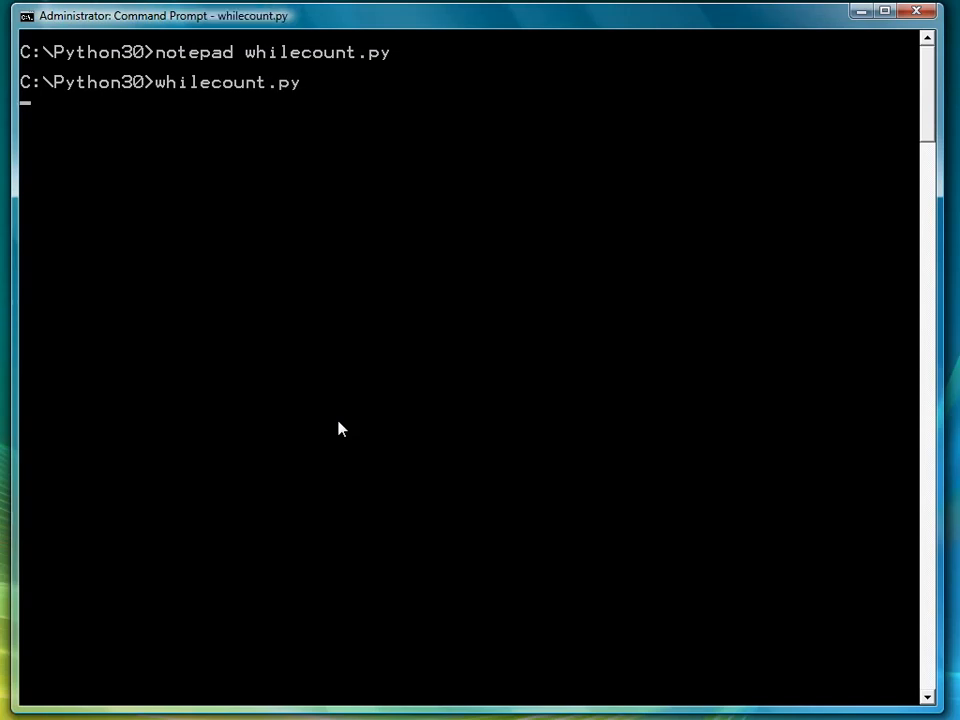
pyautogui.press('enter')
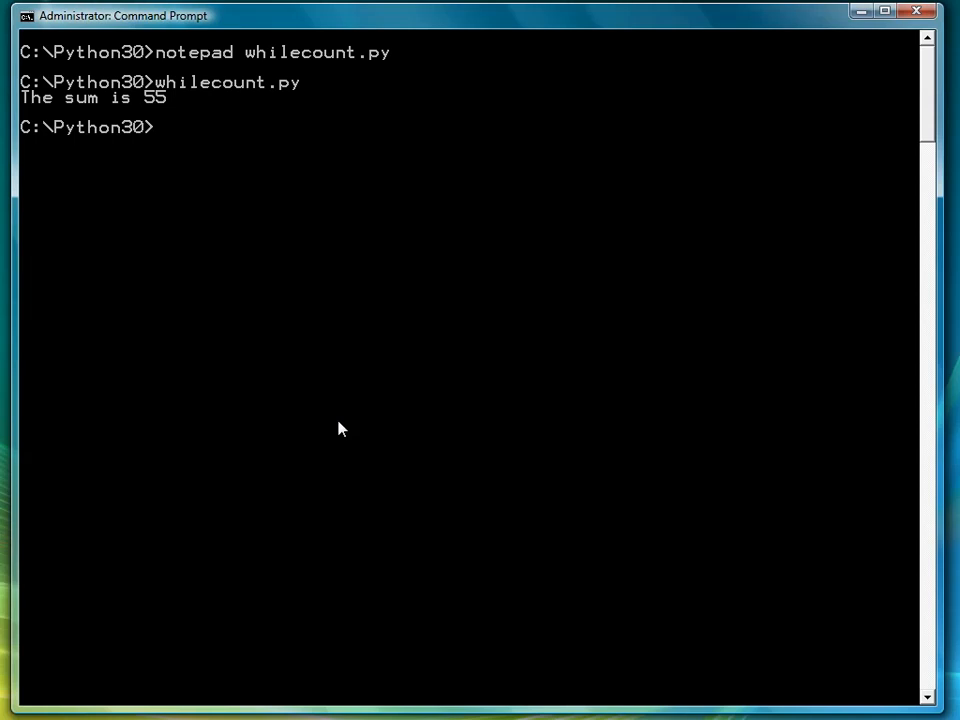
pyautogui.write('notepad whilecount.py')
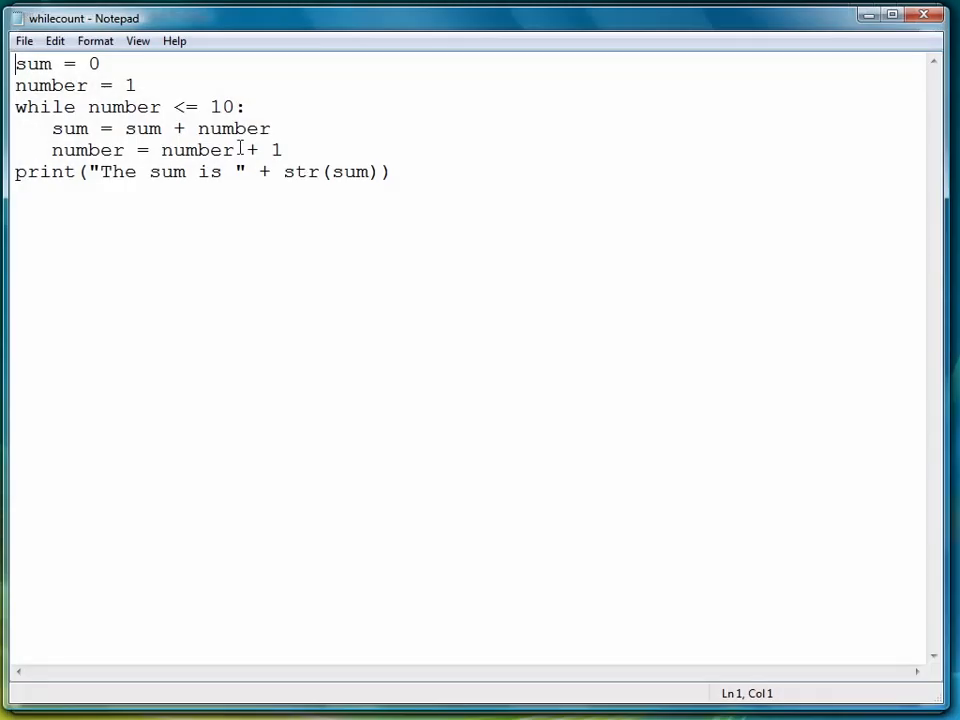
# Comment out the old sum loop and add a top comment "examples of count-controlled loops"
pyautogui.write('#')
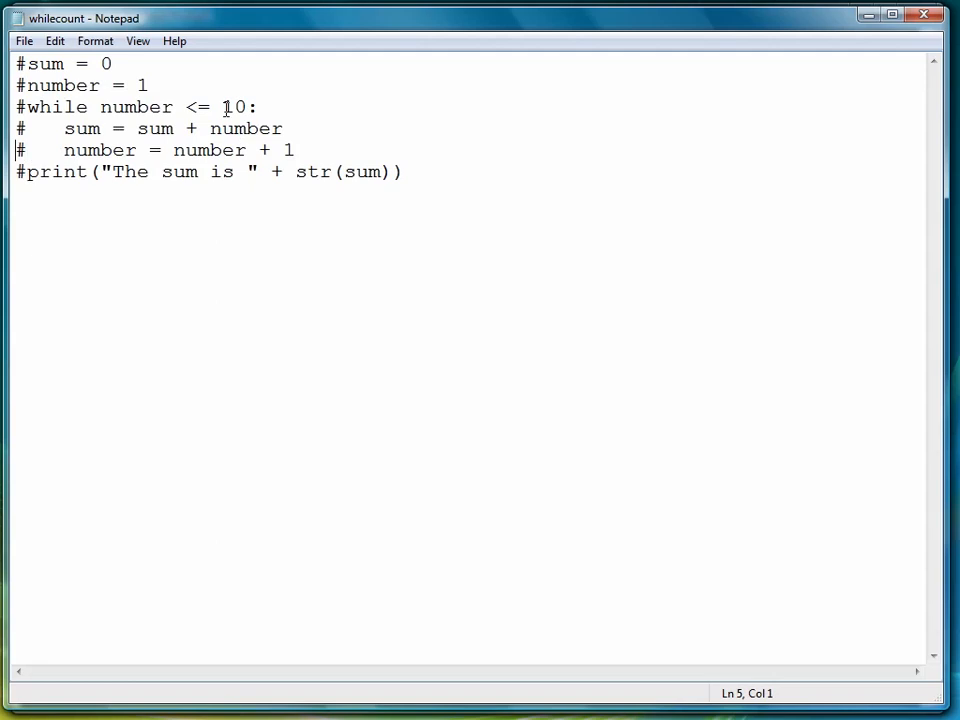
pyautogui.write('#examples of count-con')
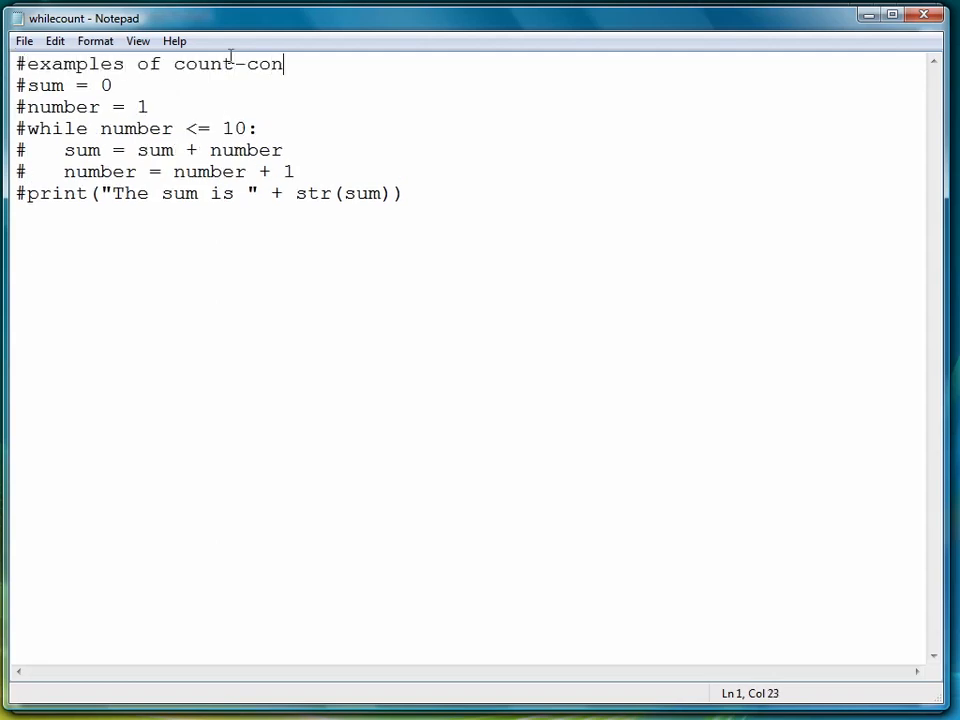
pyautogui.write('trolled loops')
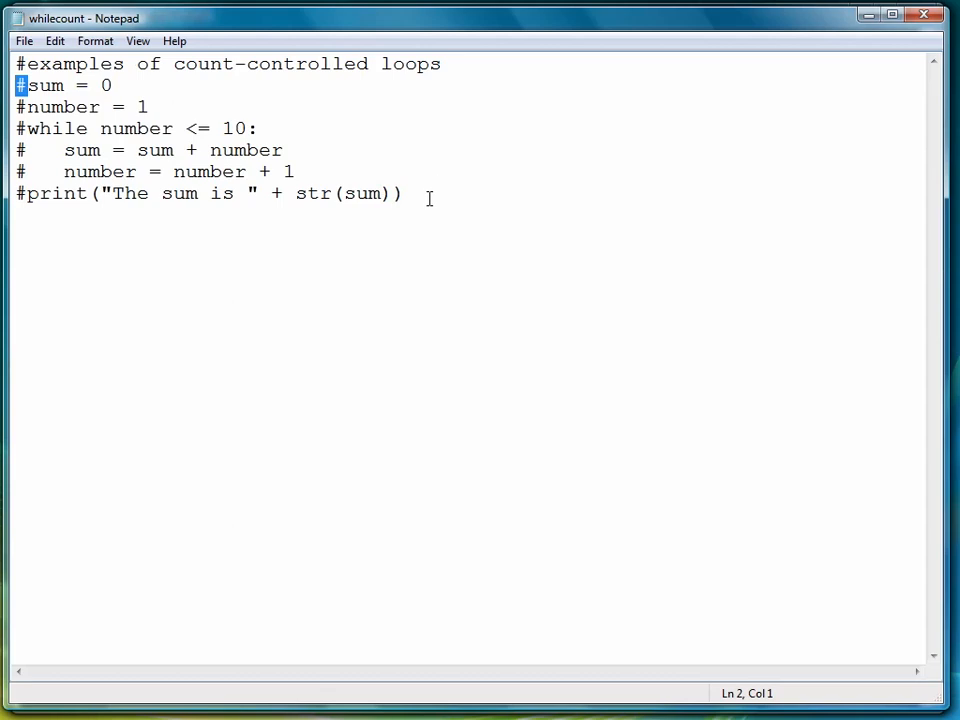
pyautogui.click(404, 192)
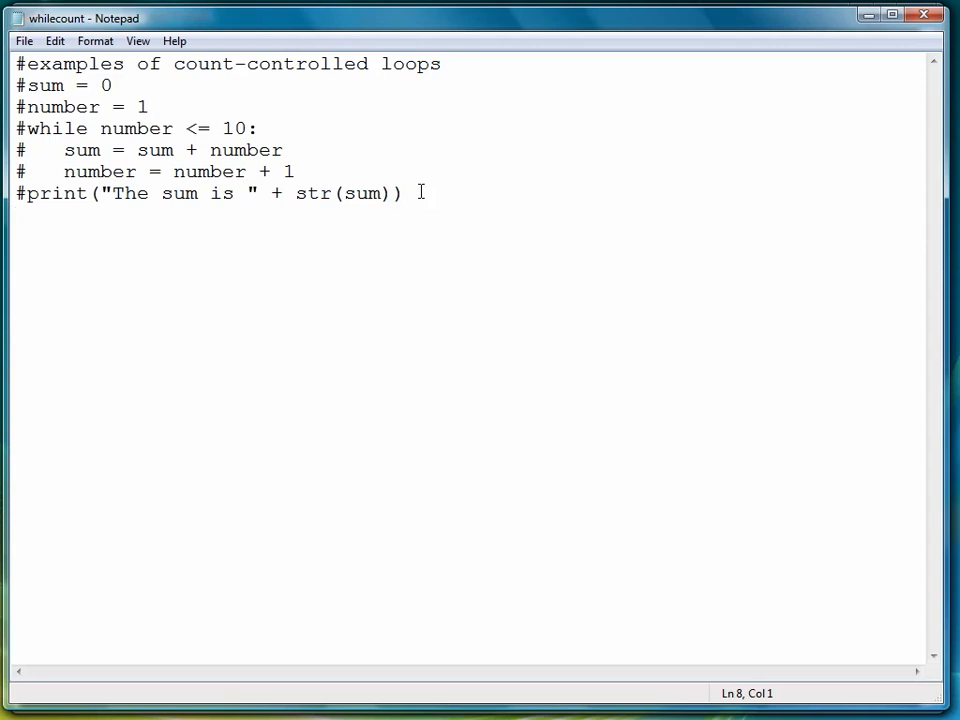
# Define balance = 5000, rate = 1.02, year = 1 and a while year <= 10 header
pyautogui.write('balance')
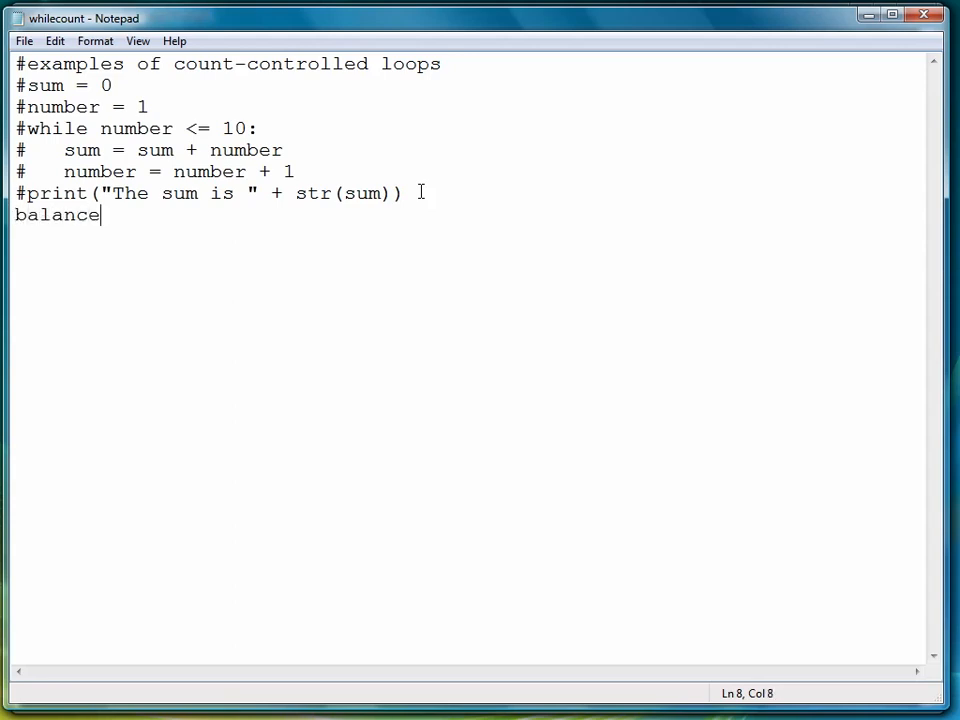
pyautogui.write('=')
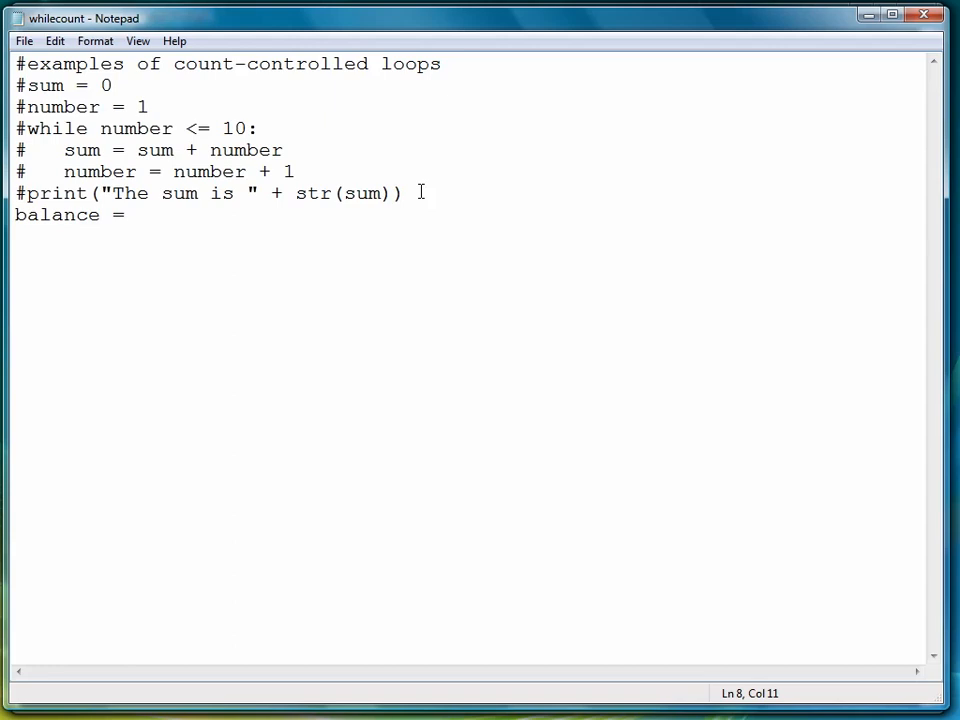
pyautogui.write('5000')
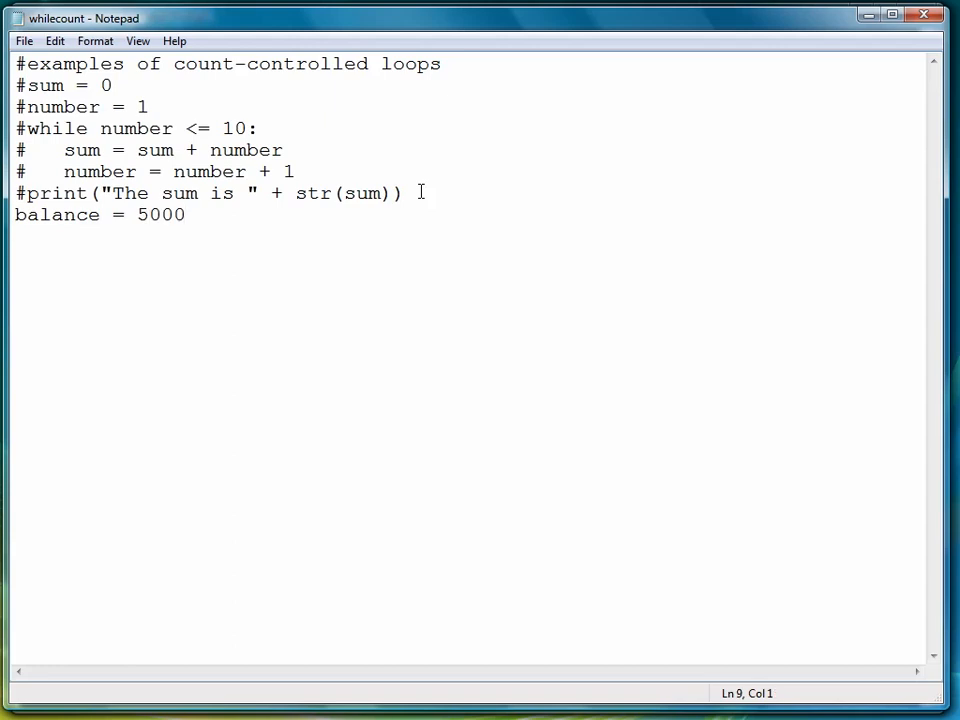
pyautogui.write('rate = 1.02')
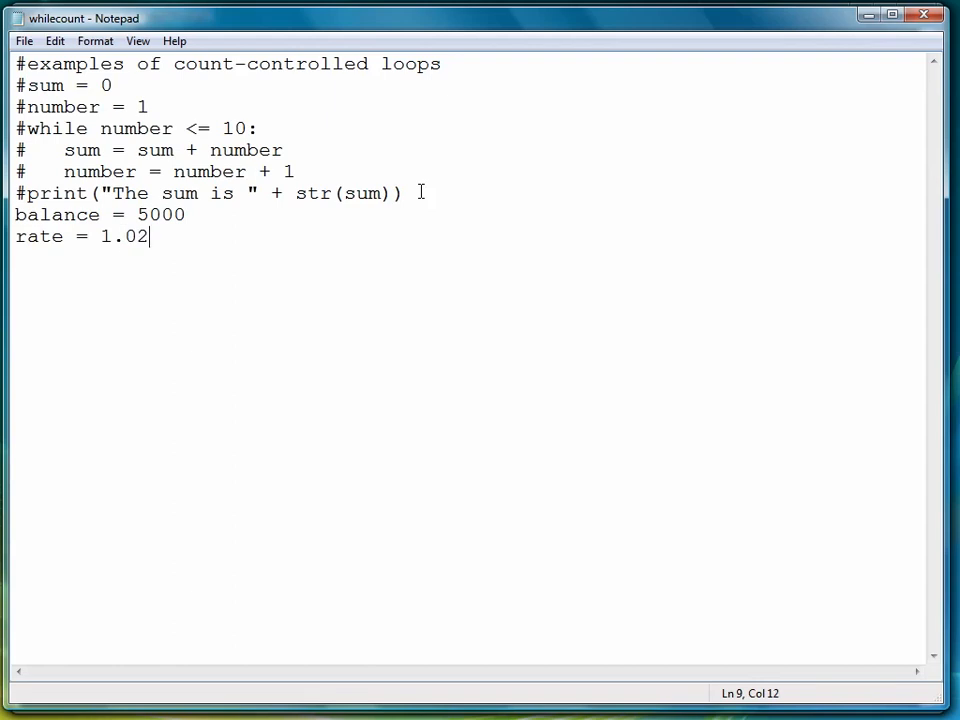
pyautogui.write('year = 1')
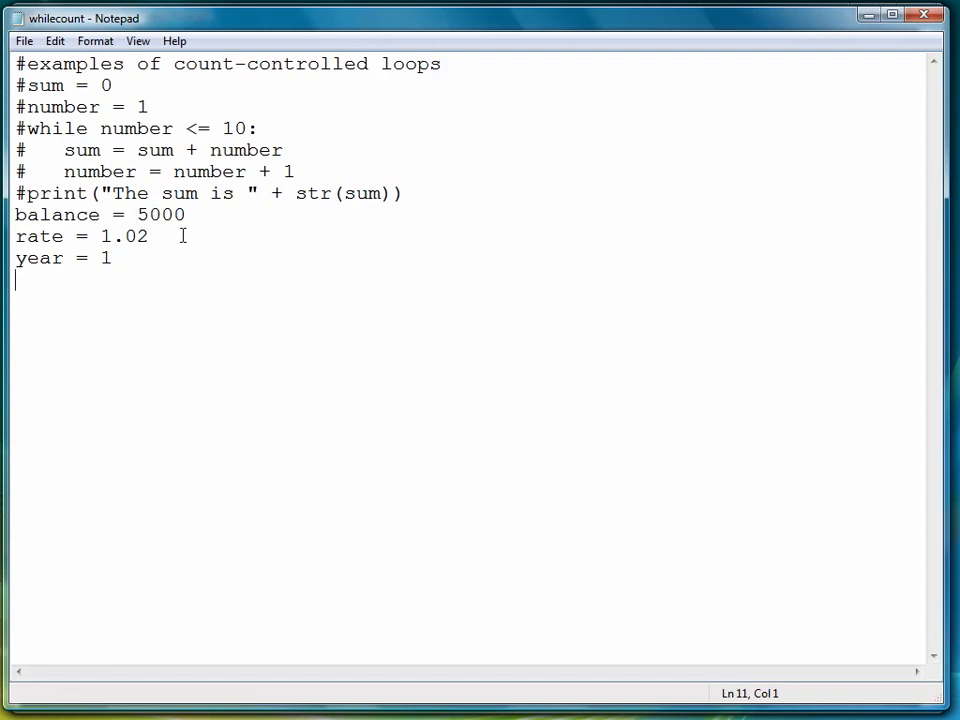
pyautogui.moveTo(204, 240)
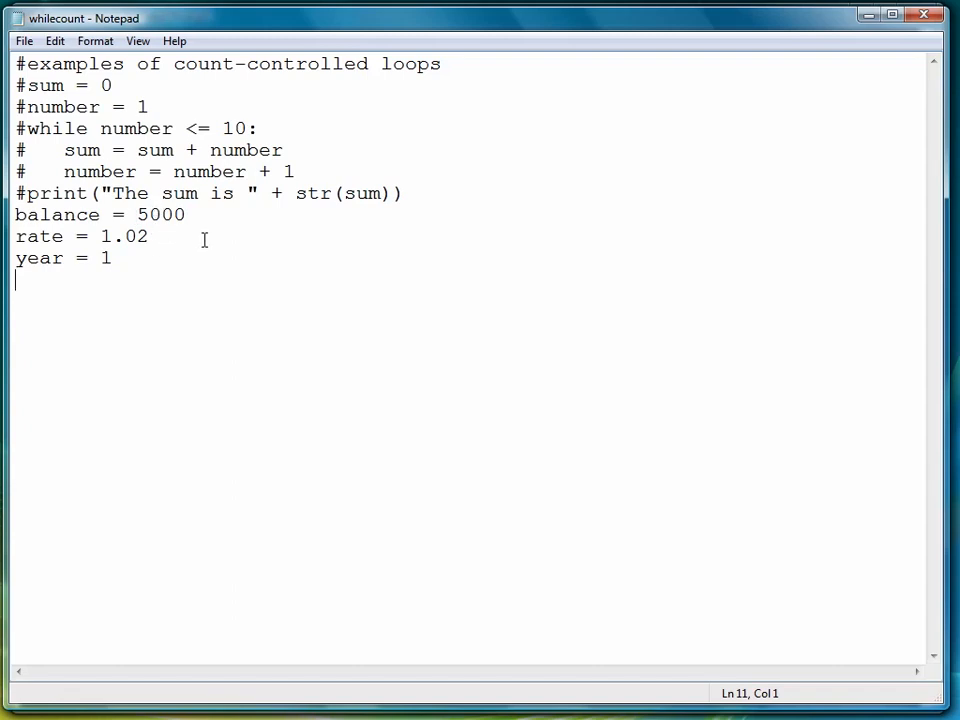
pyautogui.write('while')
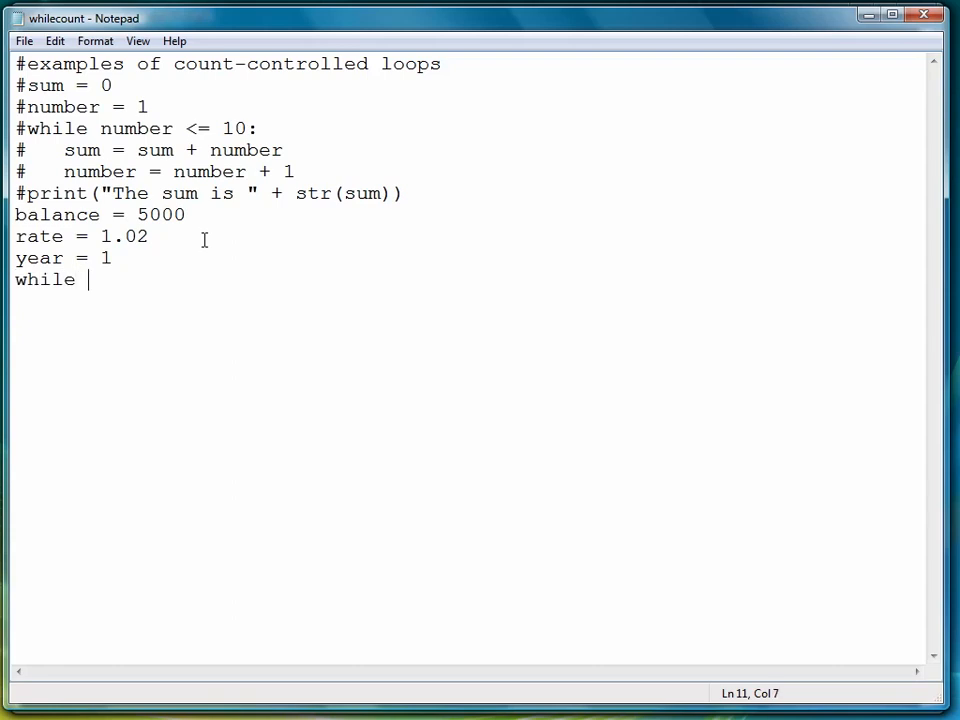
pyautogui.write('year <= 10:')
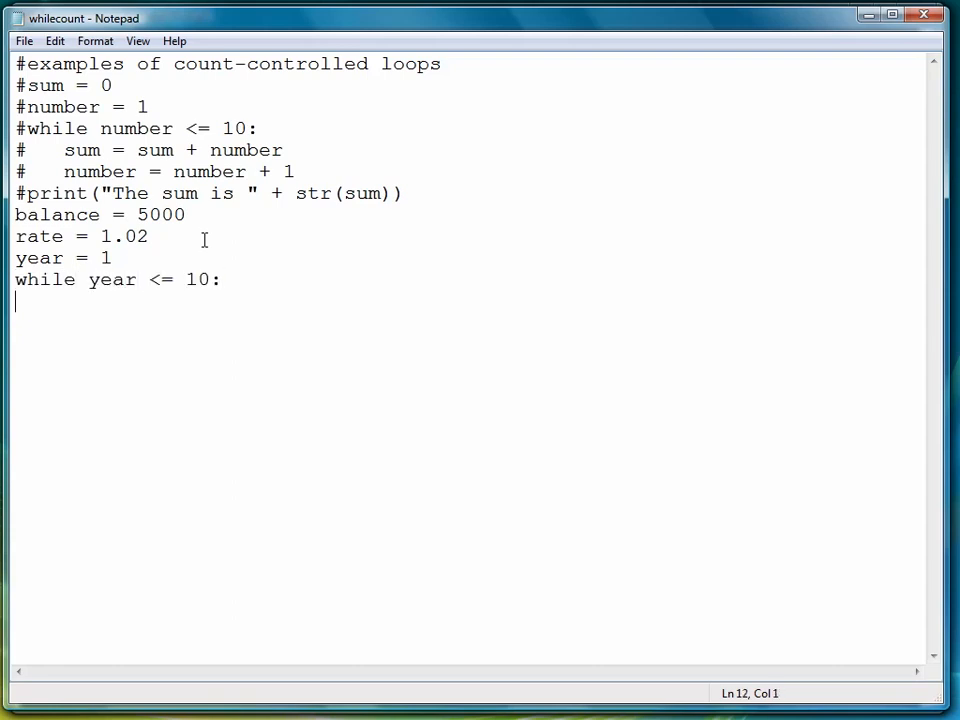
# Add the loop body: balance times rate, print Year and balance, increment year
pyautogui.write('balance = balance * rate')
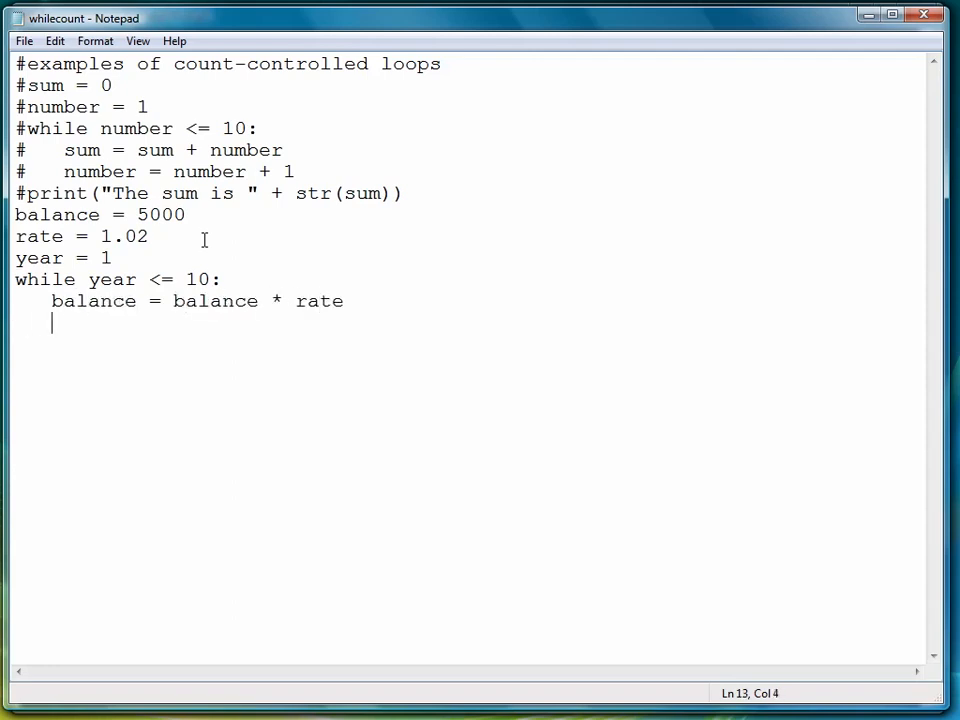
pyautogui.write('print("Year')
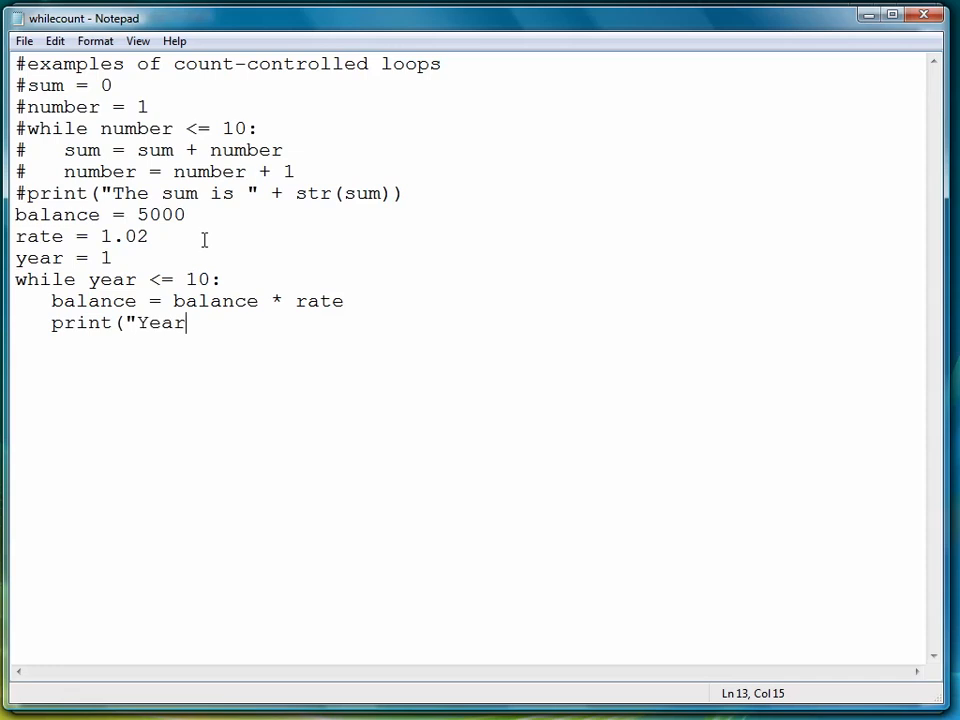
pyautogui.write(': " + str(year)')
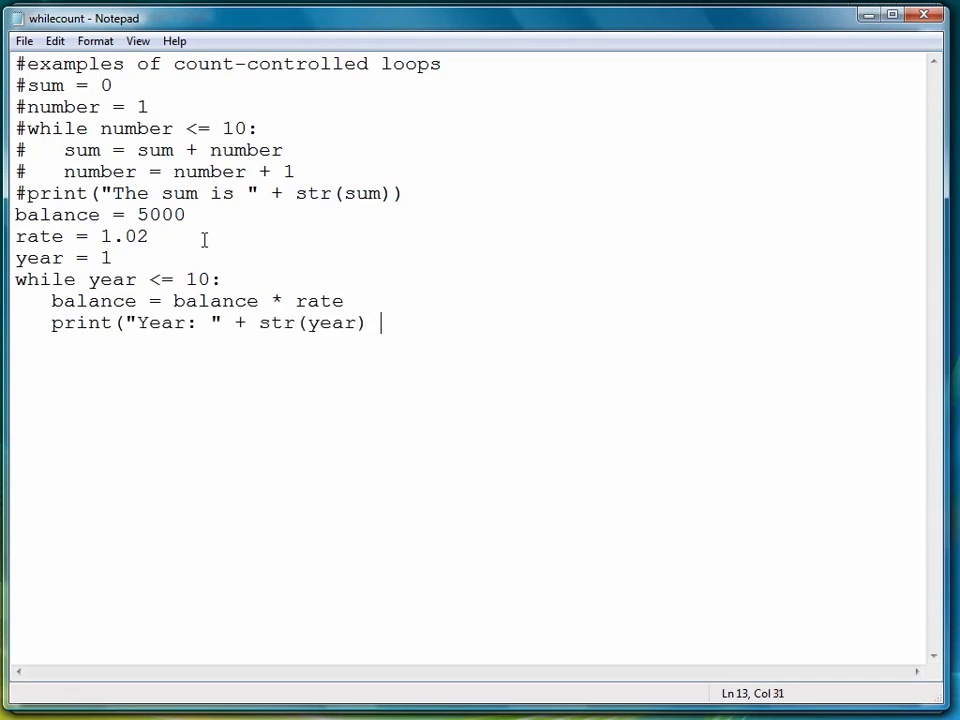
pyautogui.write('+ ": " +')
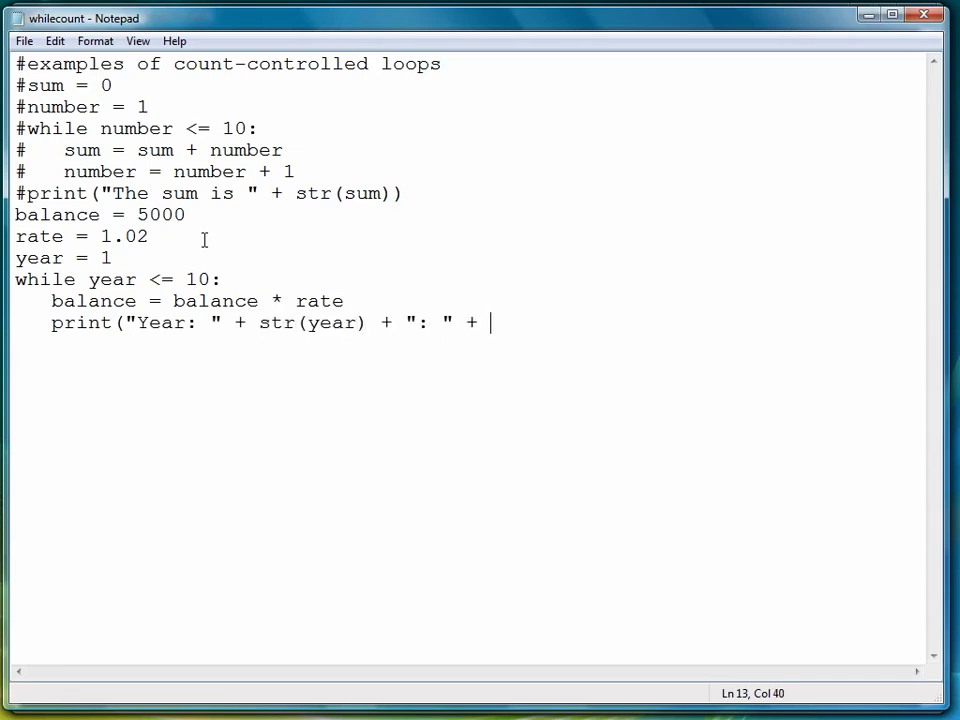
pyautogui.write('str(balance)')
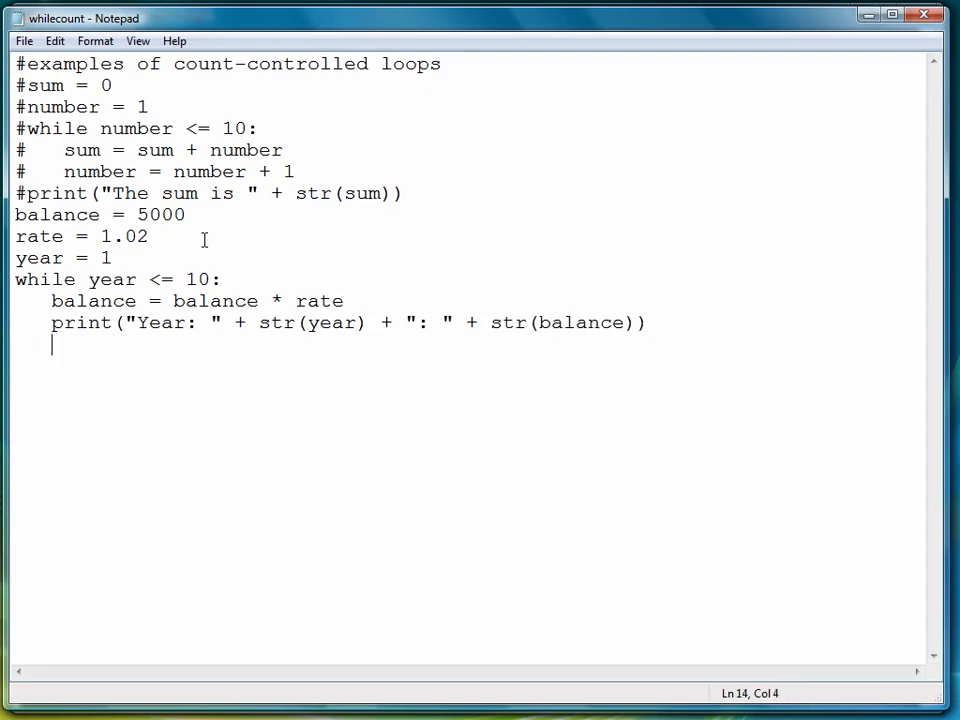
pyautogui.write('year =')
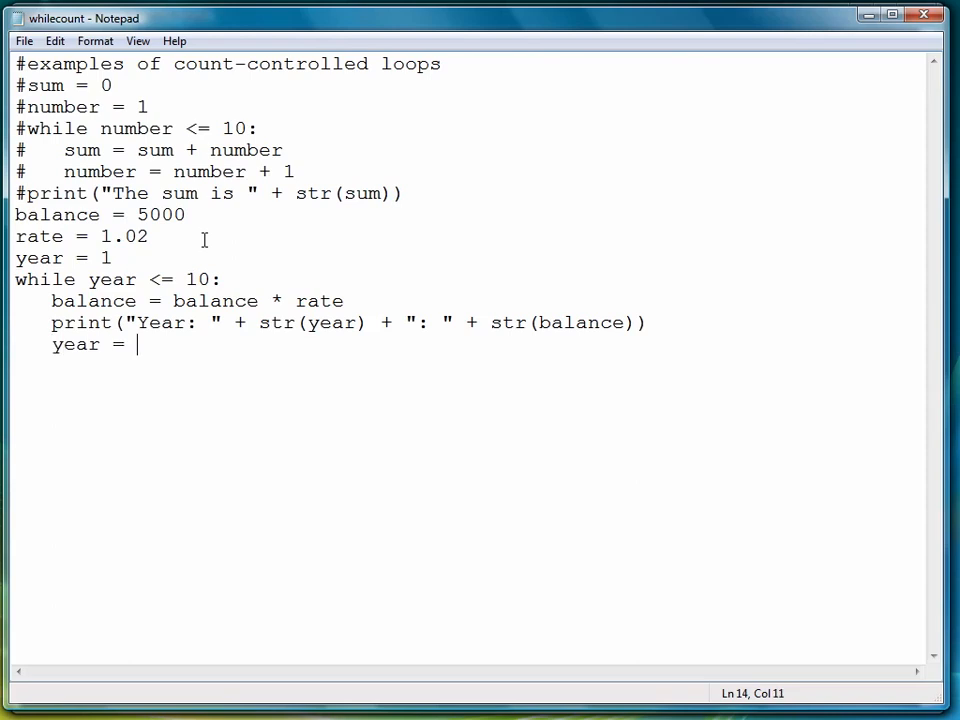
pyautogui.write('year + 1')
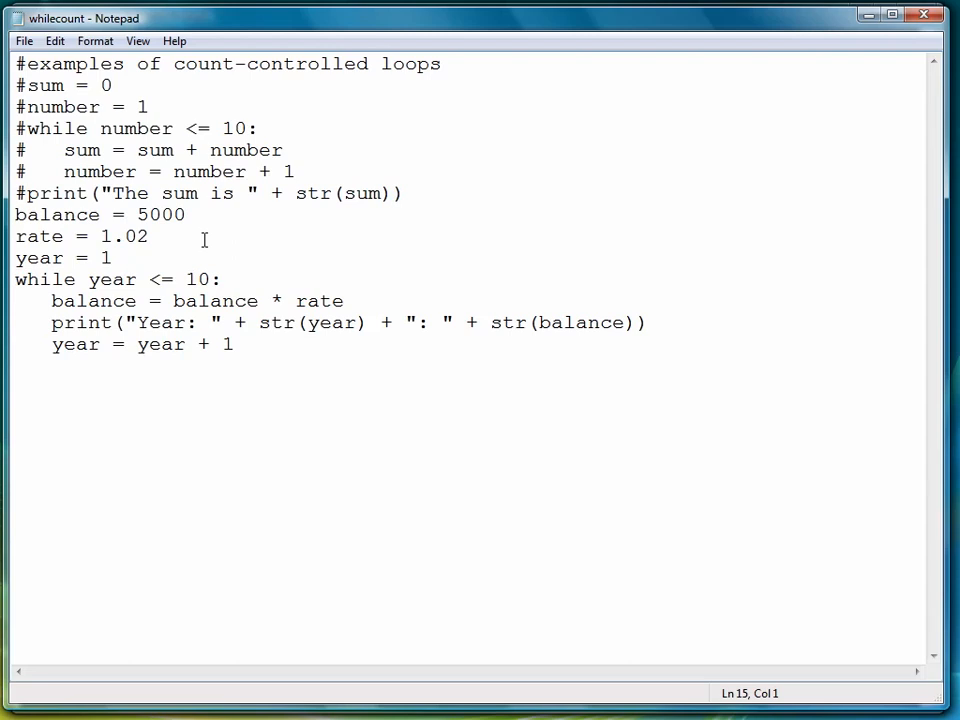
# Highlight the balance = balance * rate line while explaining the loop
pyautogui.moveTo(88, 280); pyautogui.dragTo(210, 280)
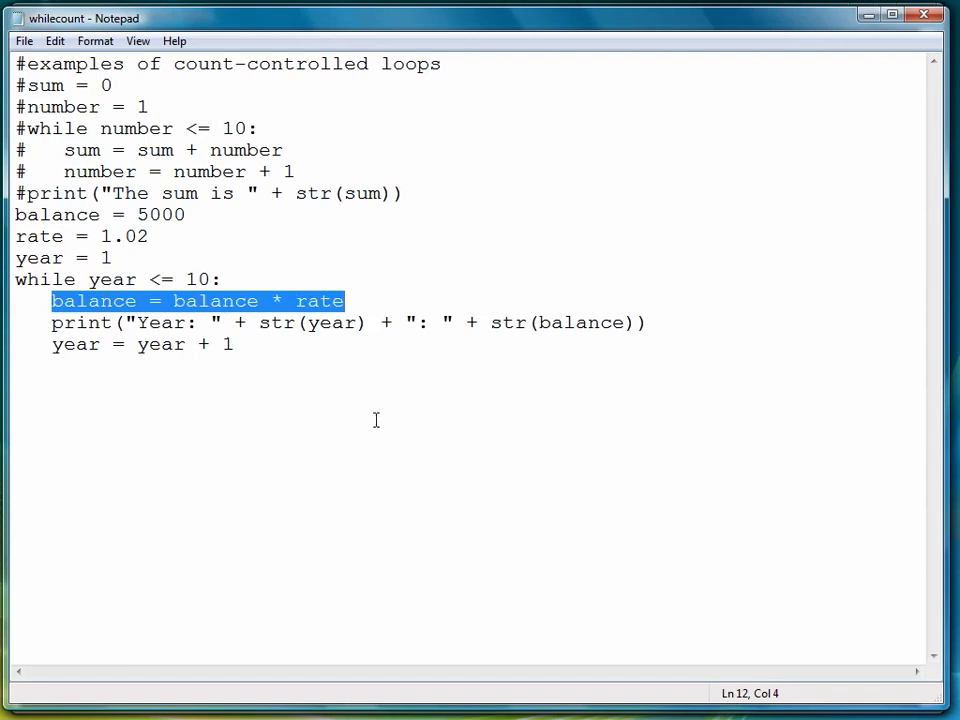
pyautogui.doubleClick(76, 322)
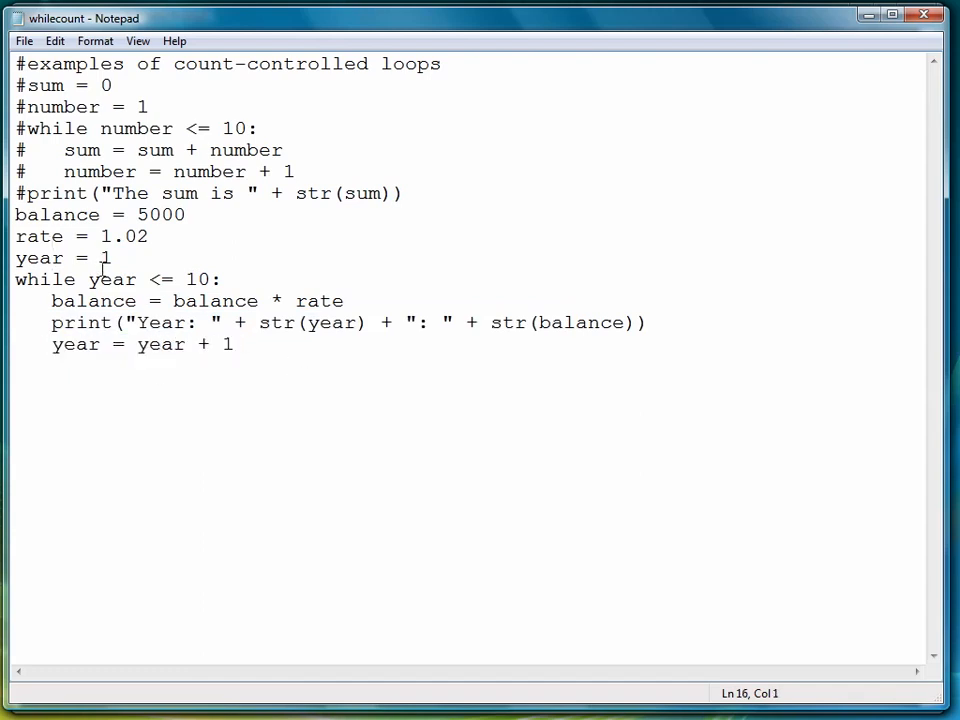
pyautogui.moveTo(88, 280); pyautogui.dragTo(210, 280)
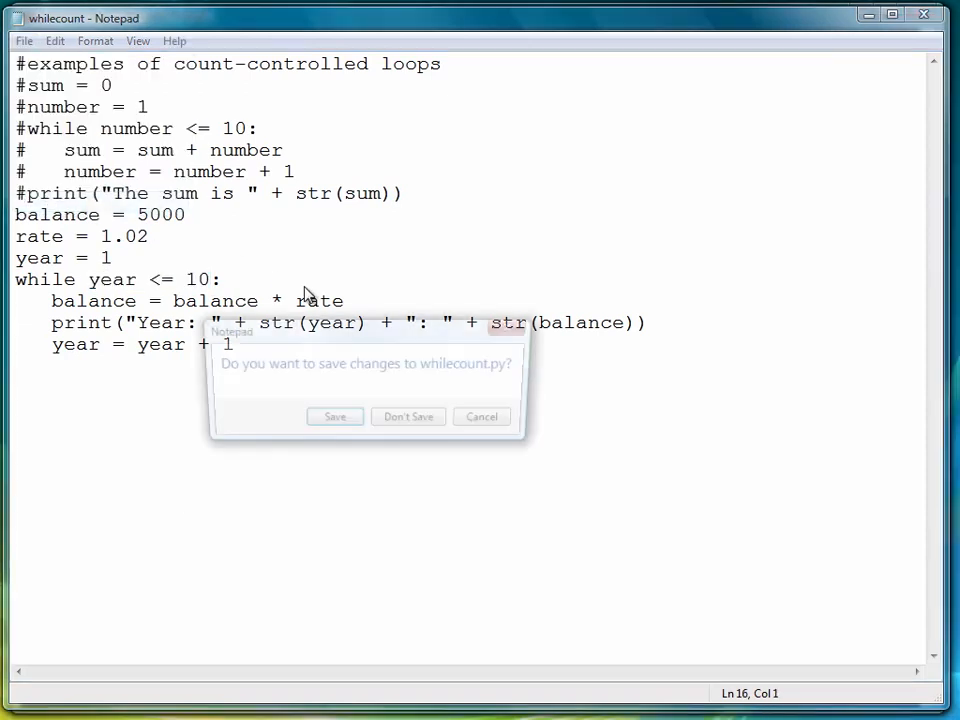
# Save the changes to whilecount.py so it can be run in Command Prompt
pyautogui.click(408, 416)
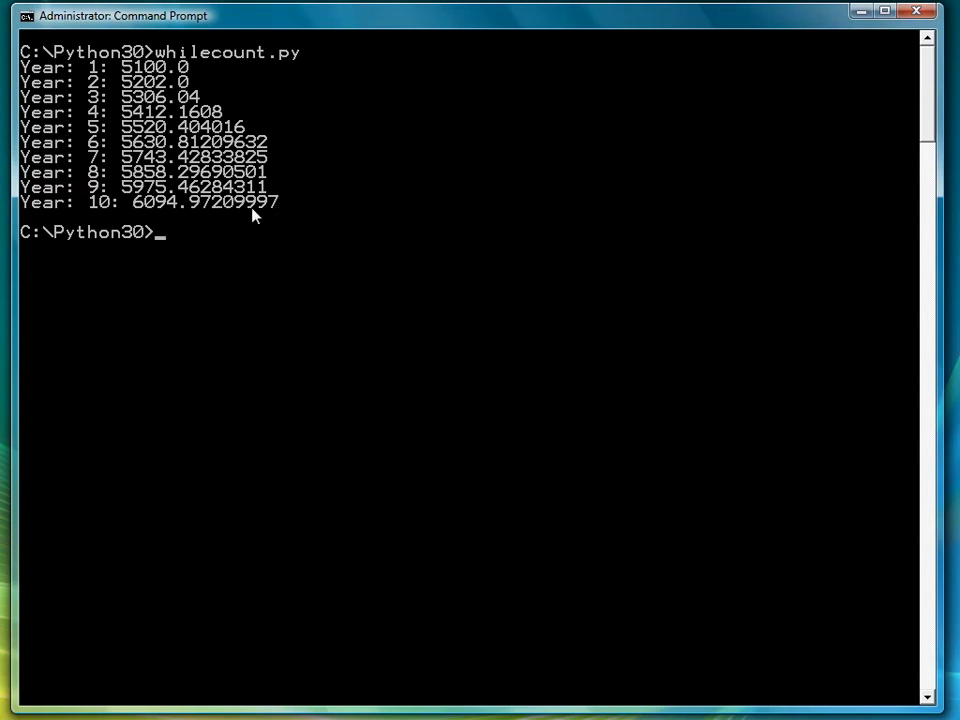
pyautogui.moveTo(180, 82)
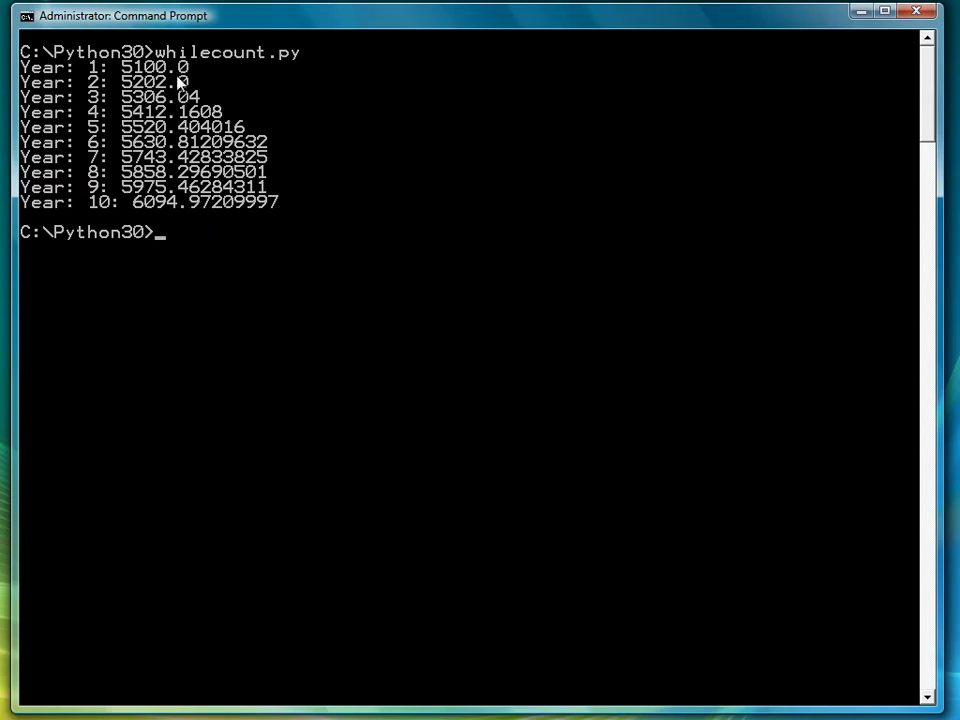
pyautogui.moveTo(156, 88)
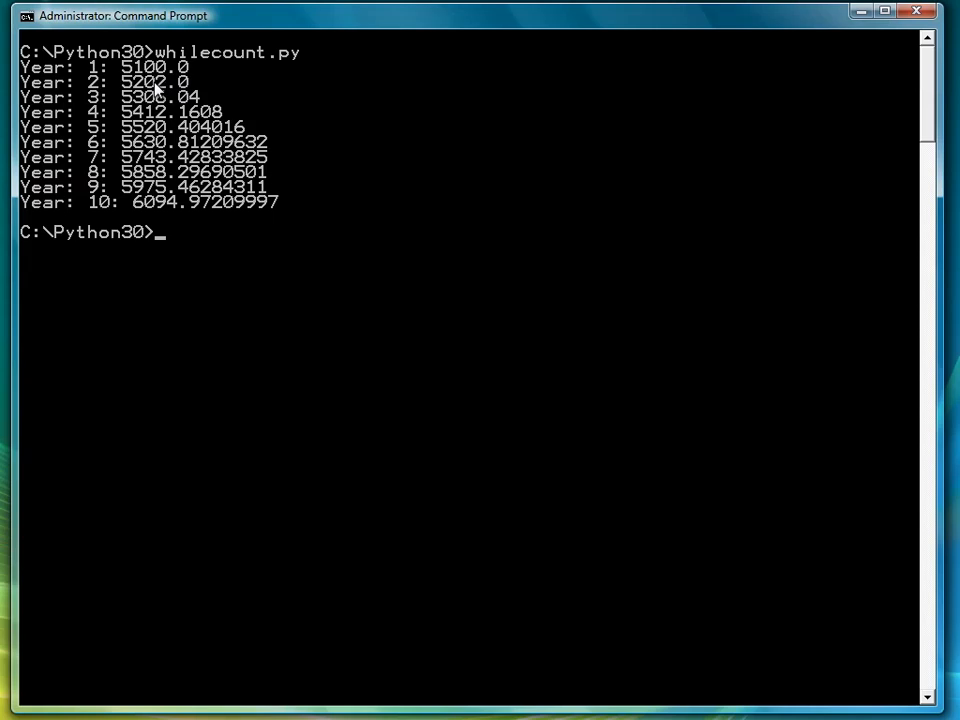
pyautogui.moveTo(182, 204)
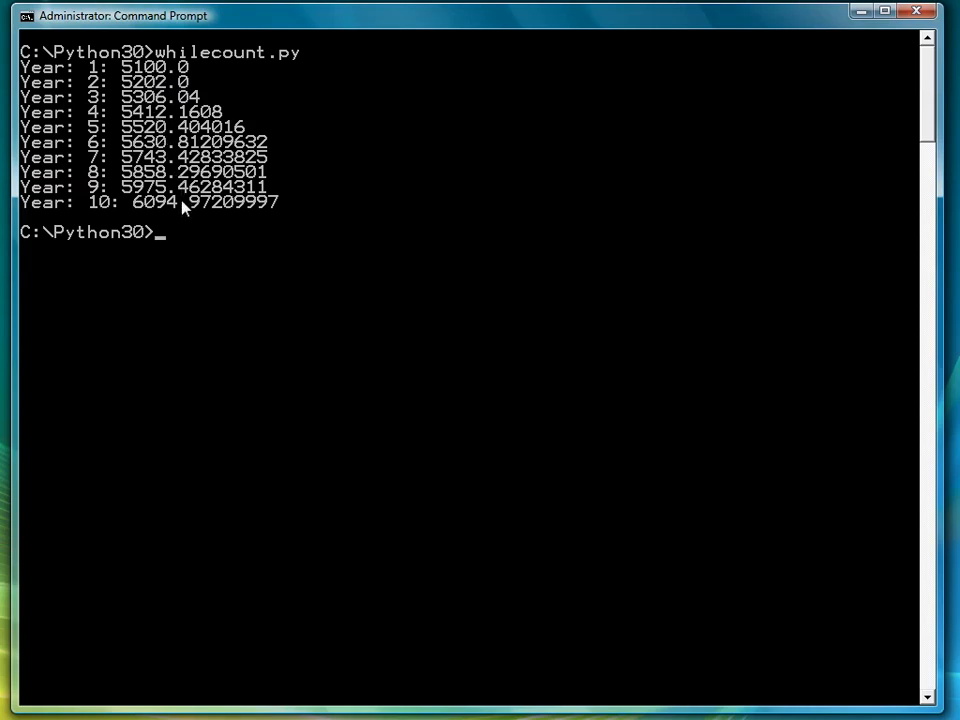
pyautogui.moveTo(140, 96)
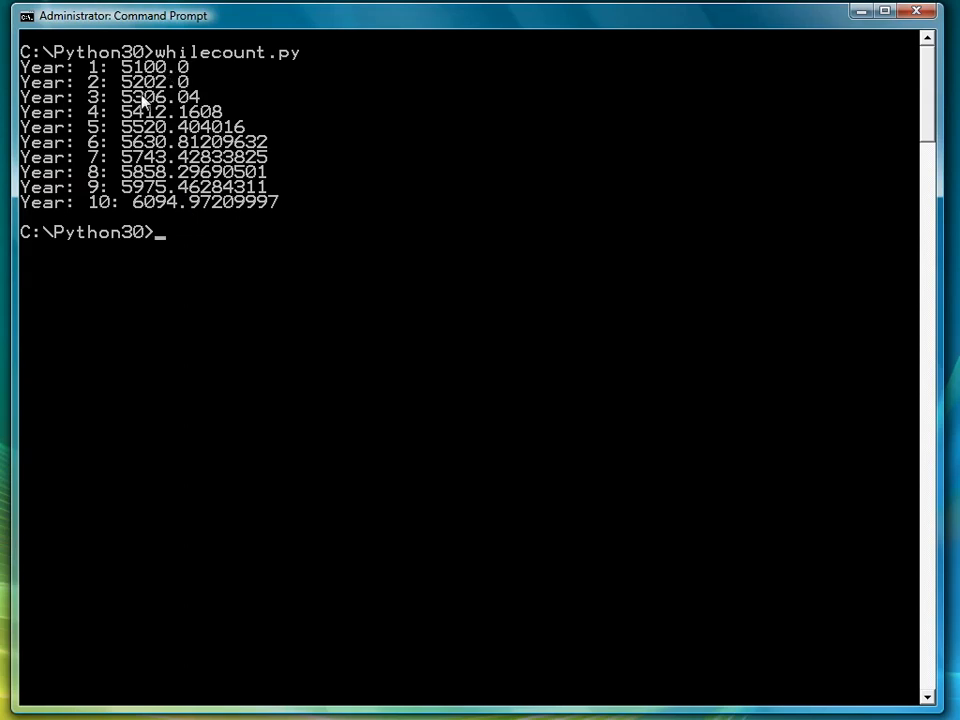
pyautogui.moveTo(168, 224)
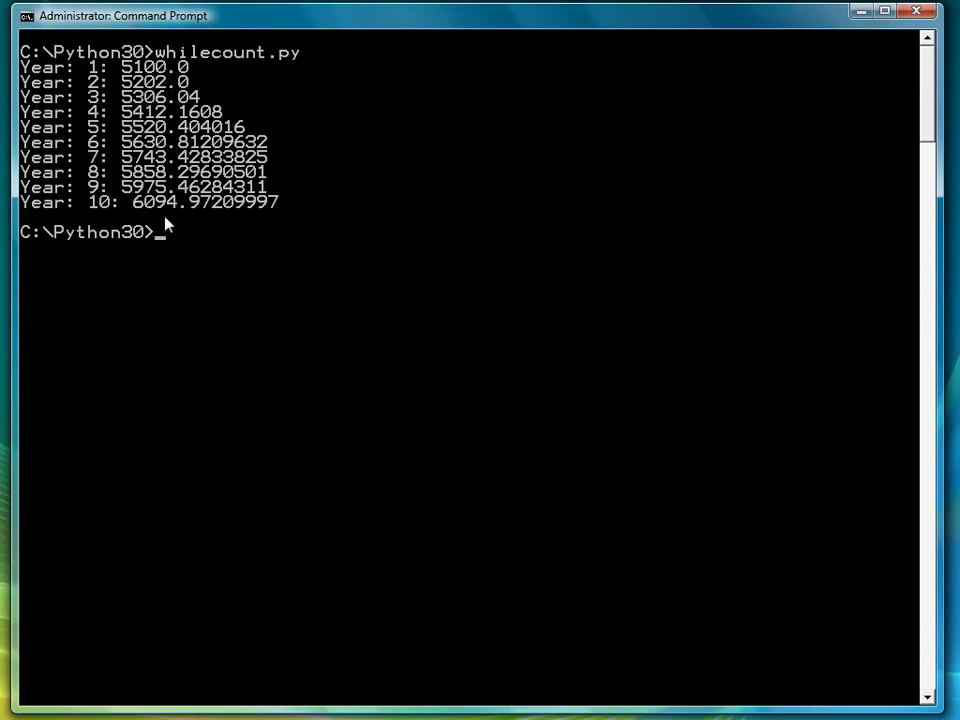